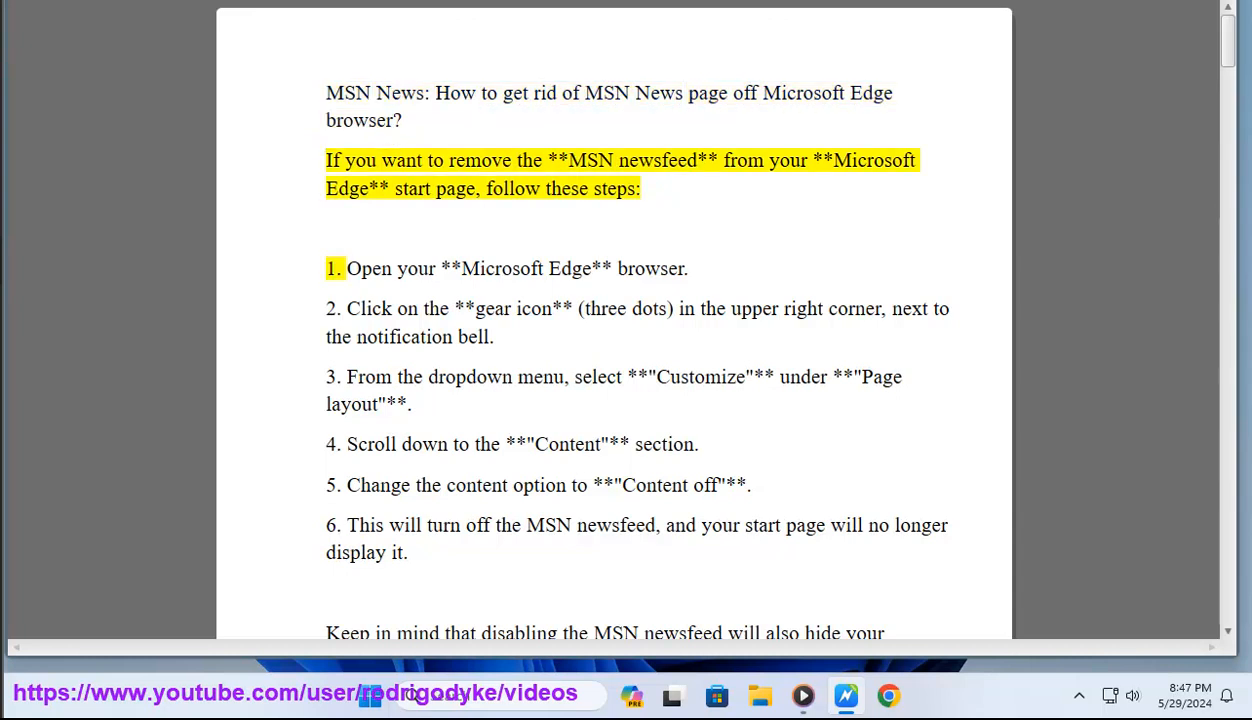
Start the read-aloud of the MSN newsfeed removal steps in the tips document.
{"action": "double_click", "coordinate": [876, 160]}
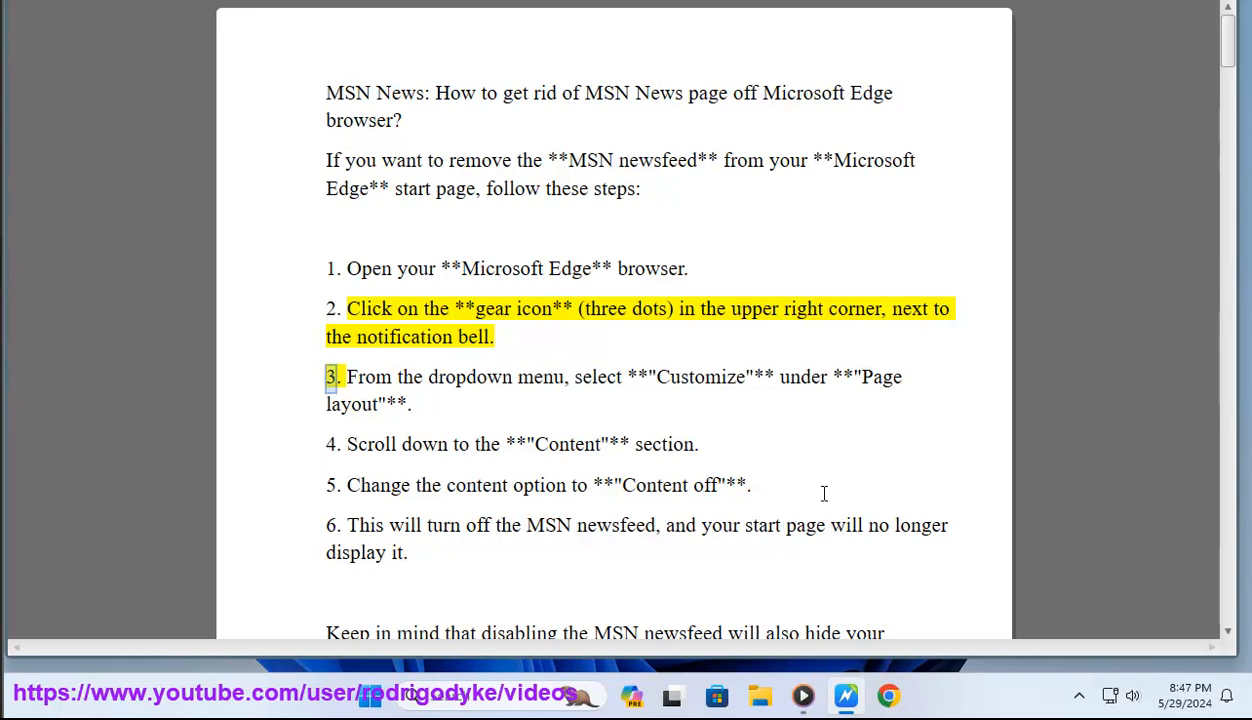
{"action": "mouse_move", "coordinate": [460, 566]}
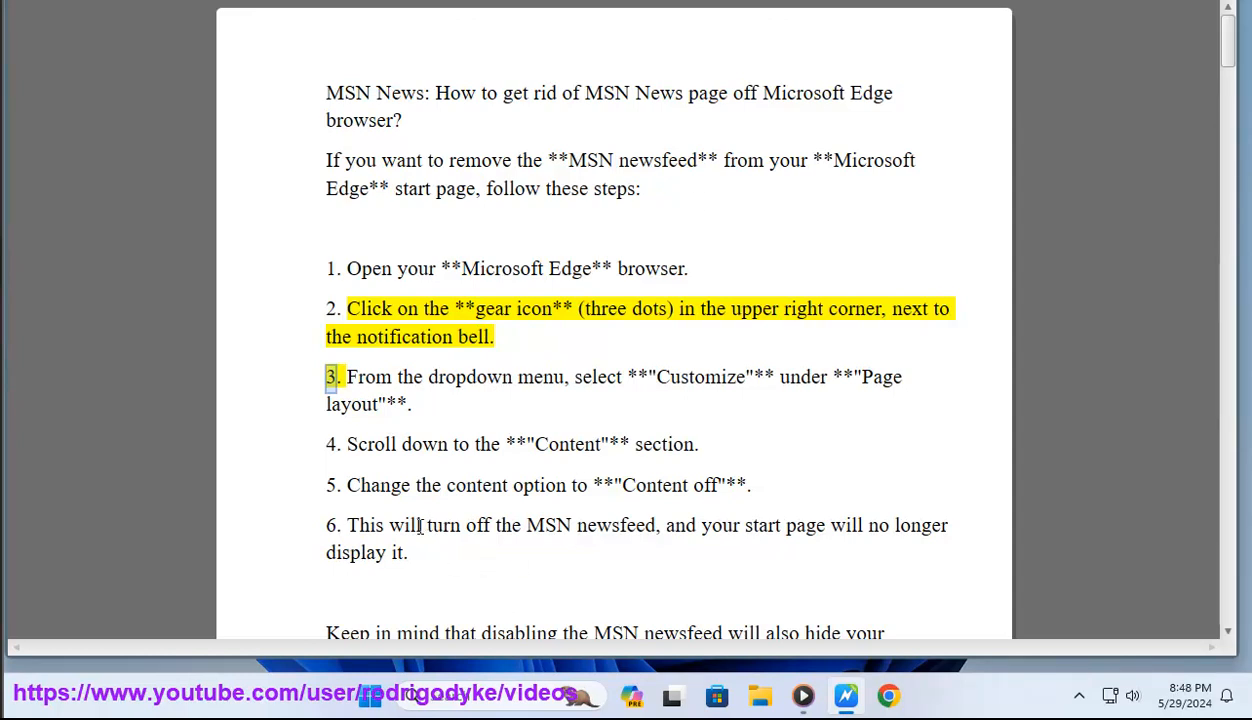
{"action": "mouse_move", "coordinate": [496, 504]}
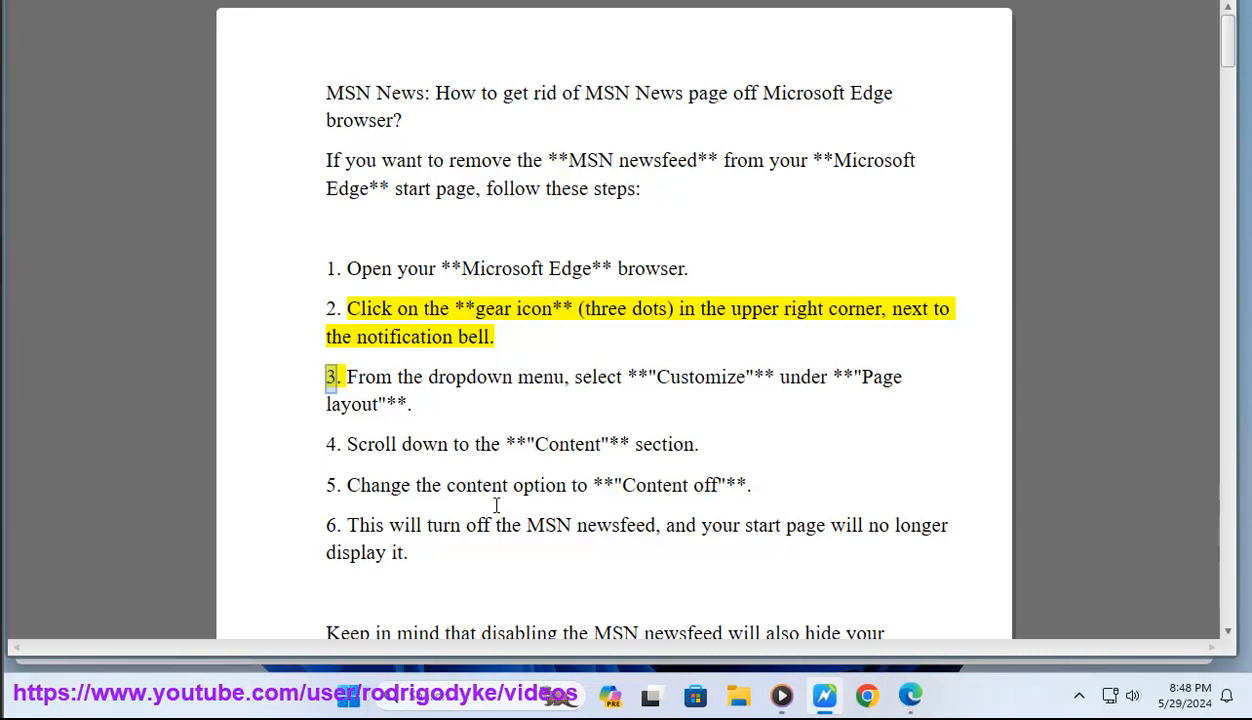
{"action": "mouse_move", "coordinate": [912, 696]}
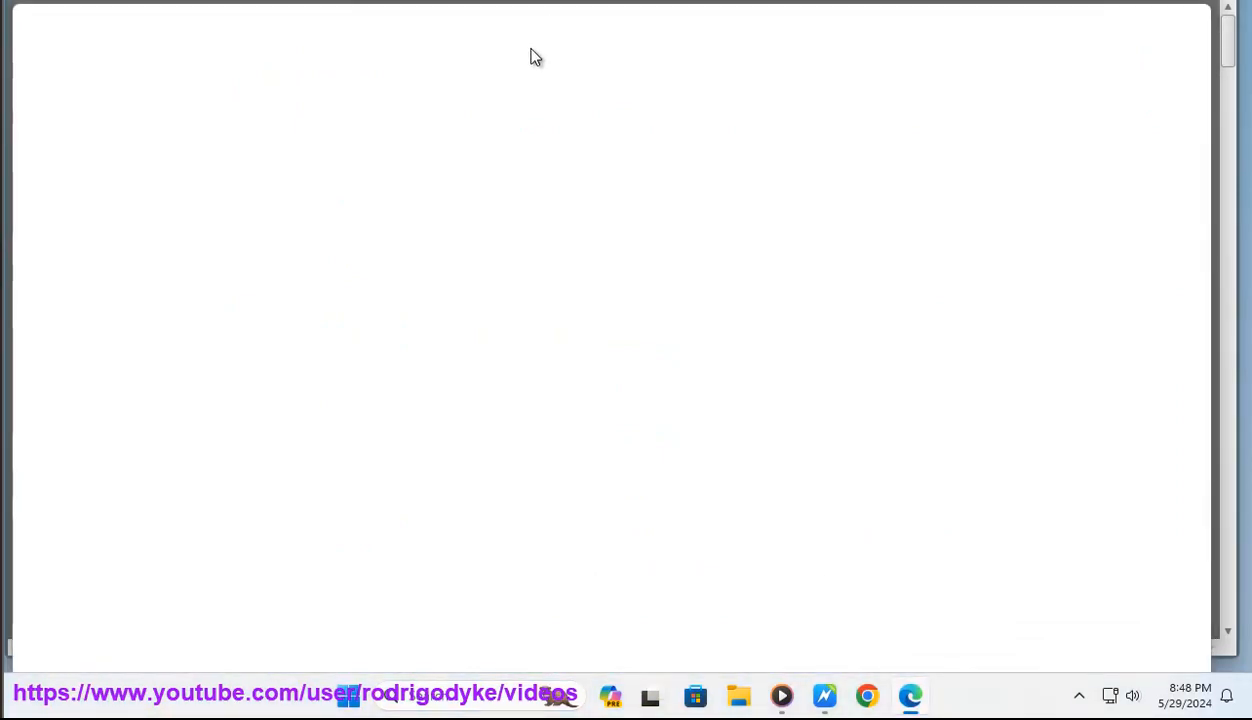
Reach Edge's Settings page from the new tab page via the Settings and more menu.
{"action": "left_click", "coordinate": [908, 696]}
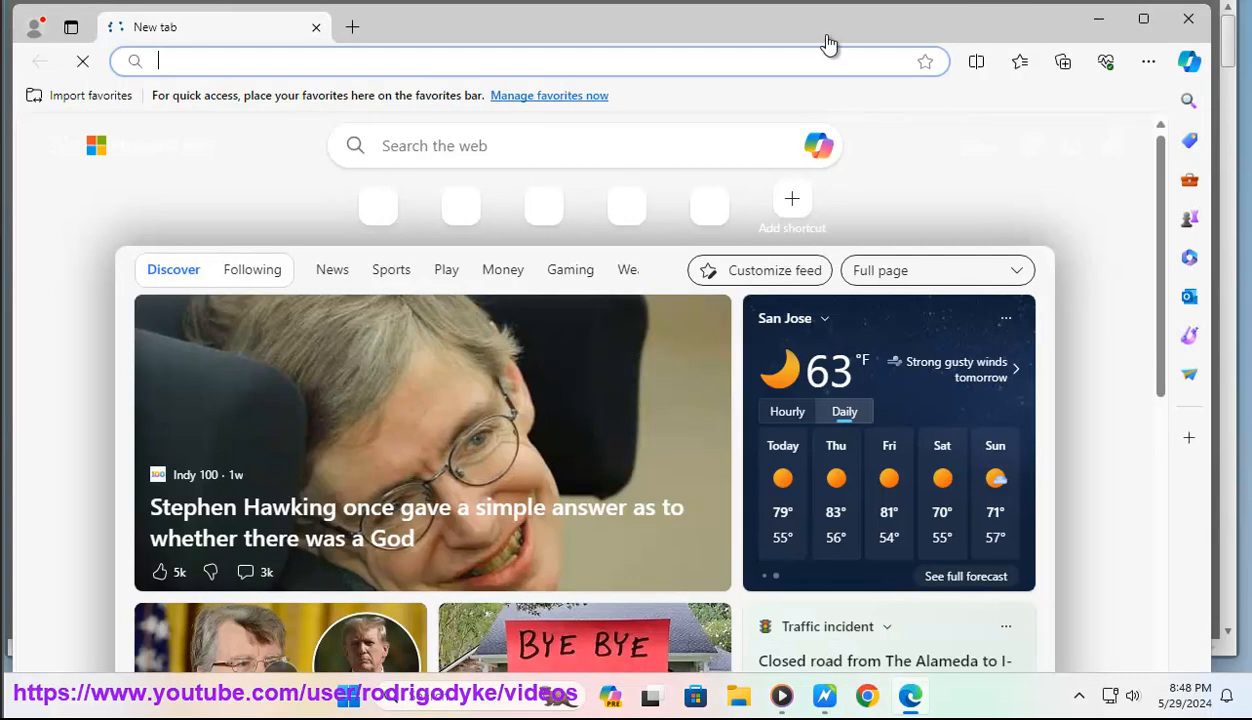
{"action": "left_click", "coordinate": [1148, 62]}
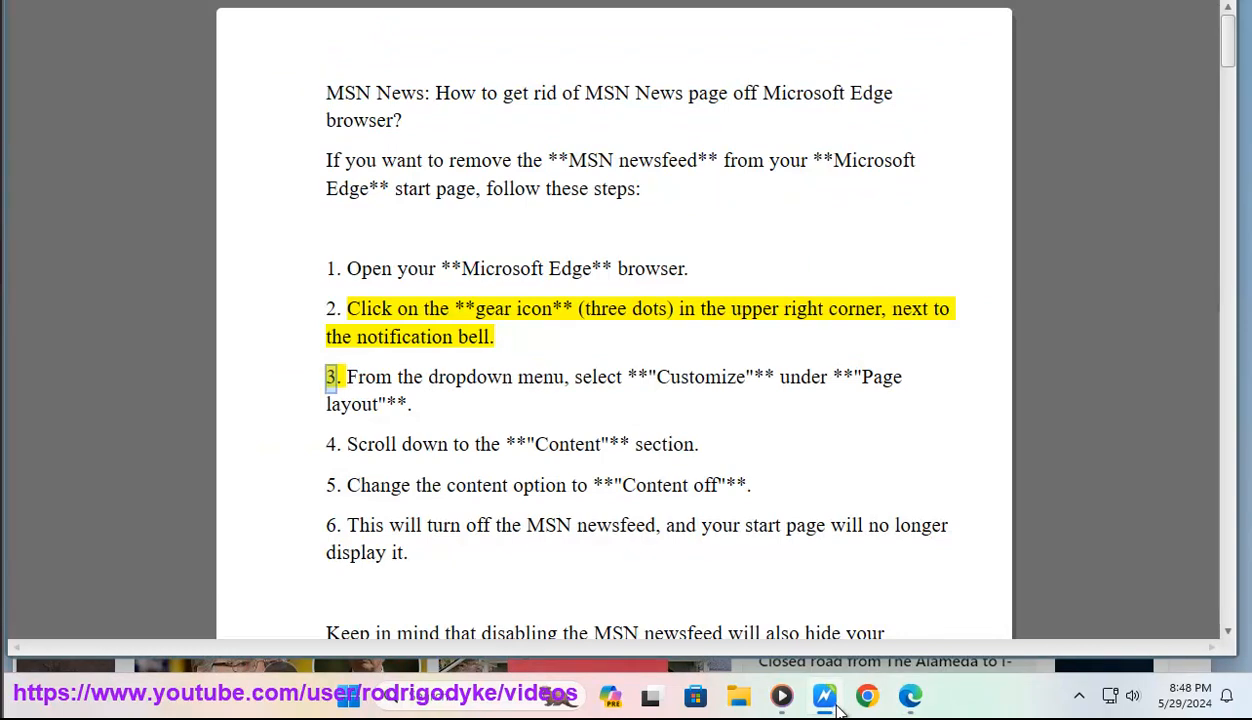
{"action": "left_click", "coordinate": [1148, 60]}
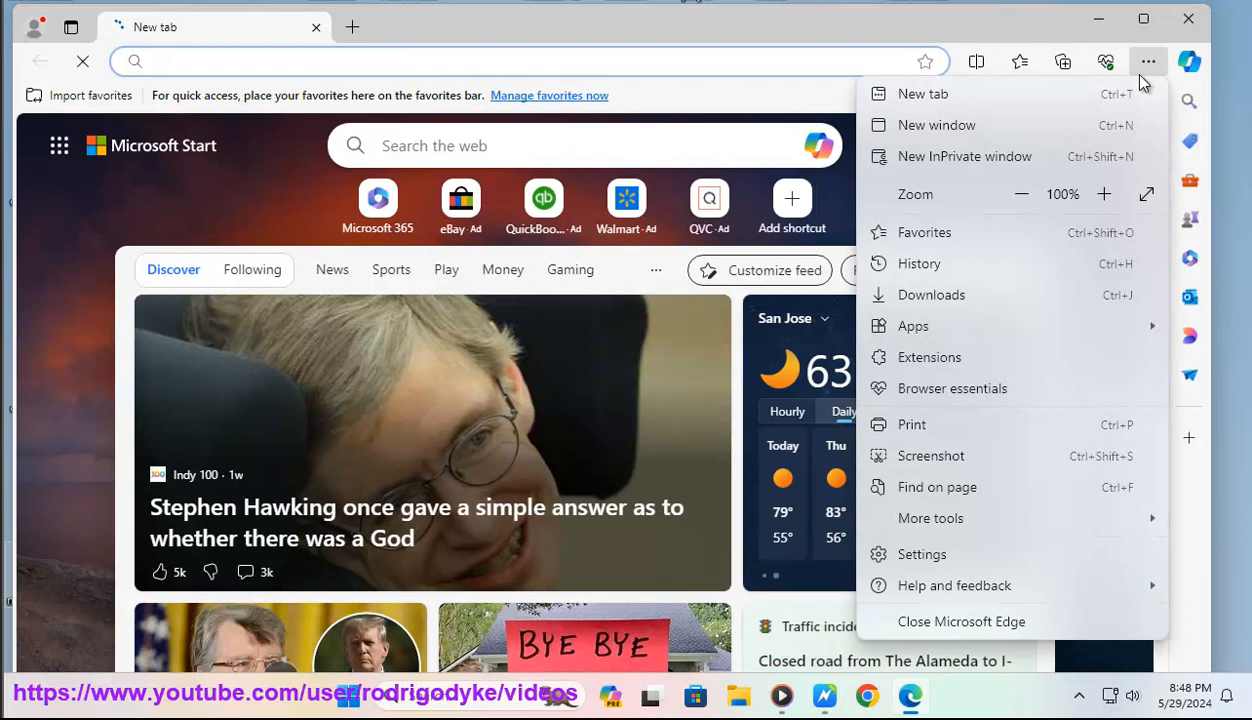
{"action": "mouse_move", "coordinate": [984, 568]}
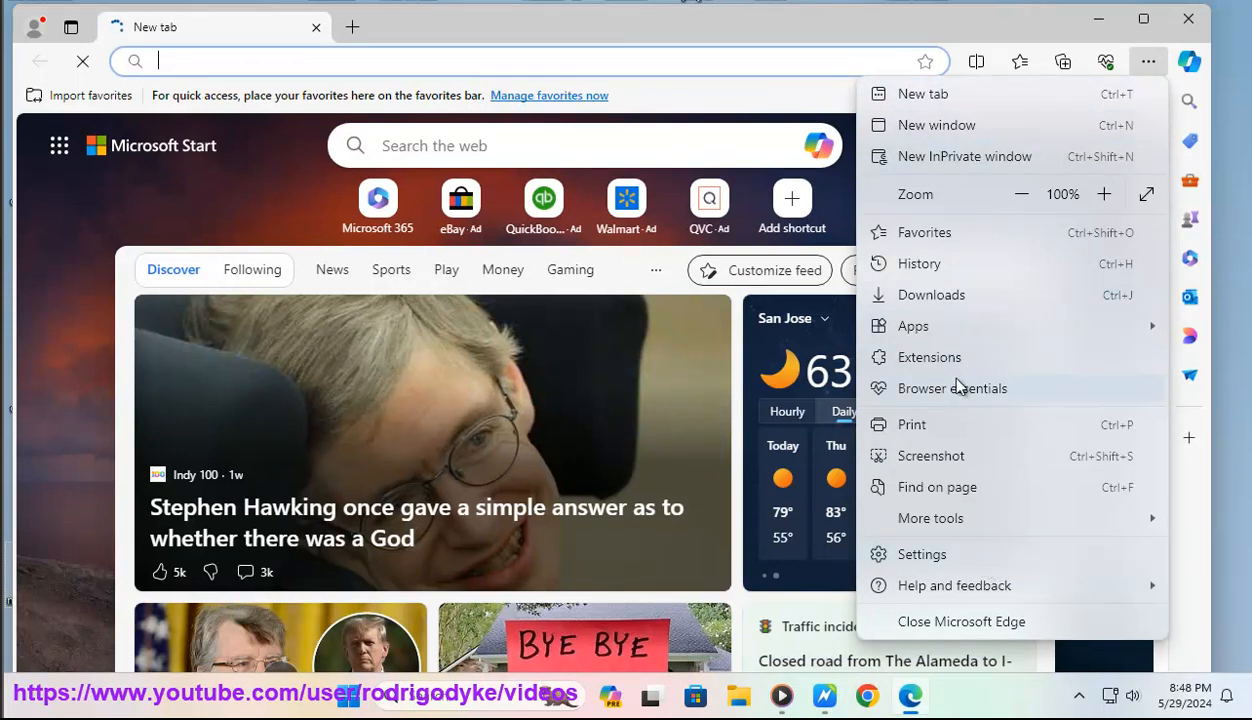
{"action": "left_click", "coordinate": [920, 552]}
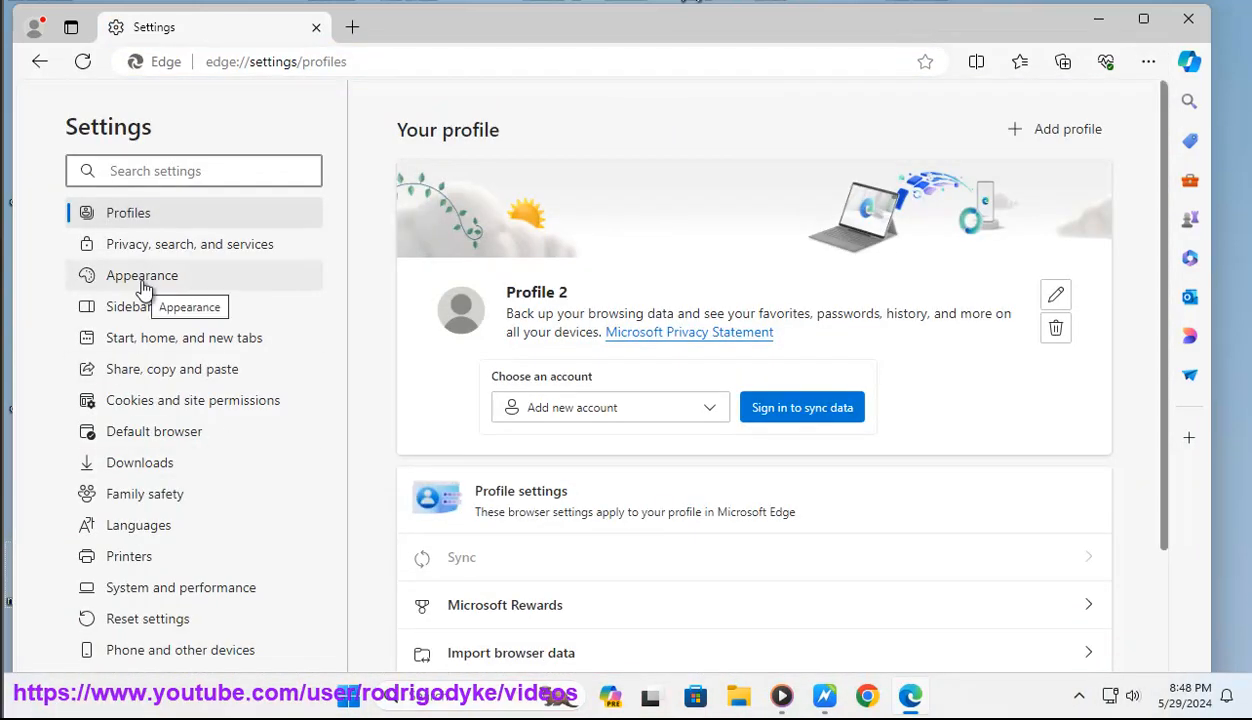
{"action": "mouse_move", "coordinate": [204, 524]}
{"action": "type", "text": "LAYOUT"}
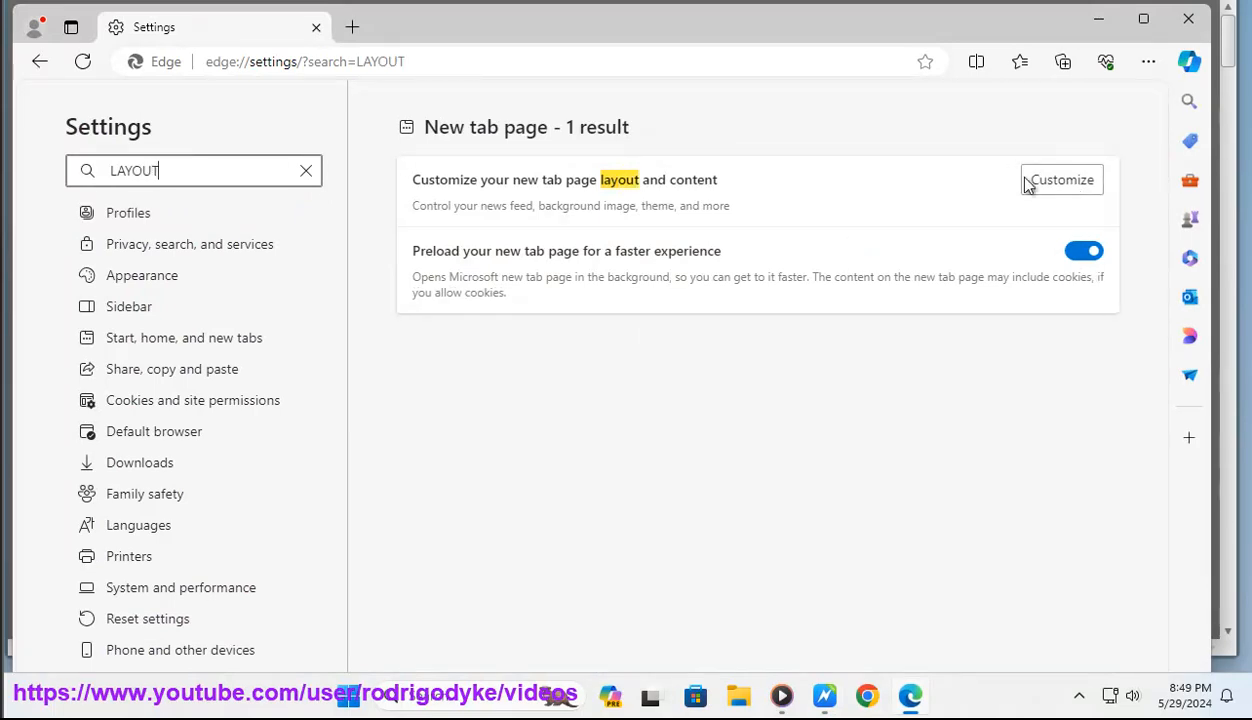
Bring up a new tab with the MSN start page for customizing its layout and content.
{"action": "left_click", "coordinate": [352, 26]}
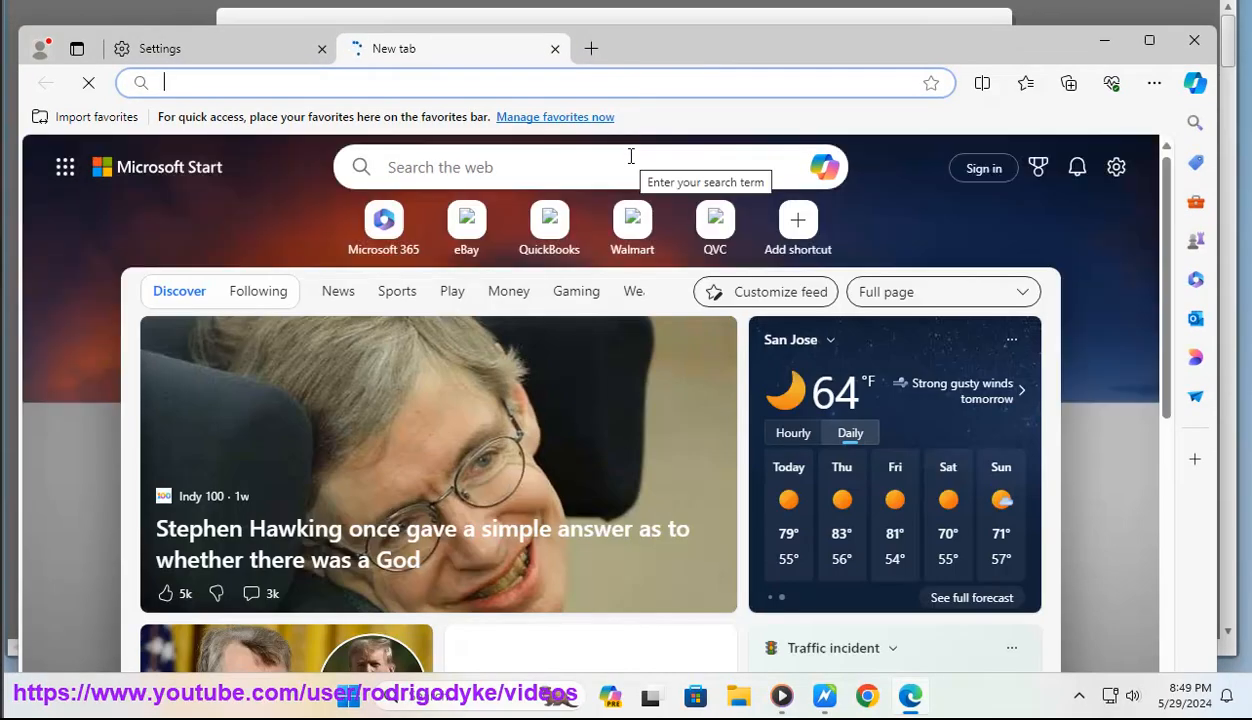
{"action": "mouse_move", "coordinate": [1004, 442]}
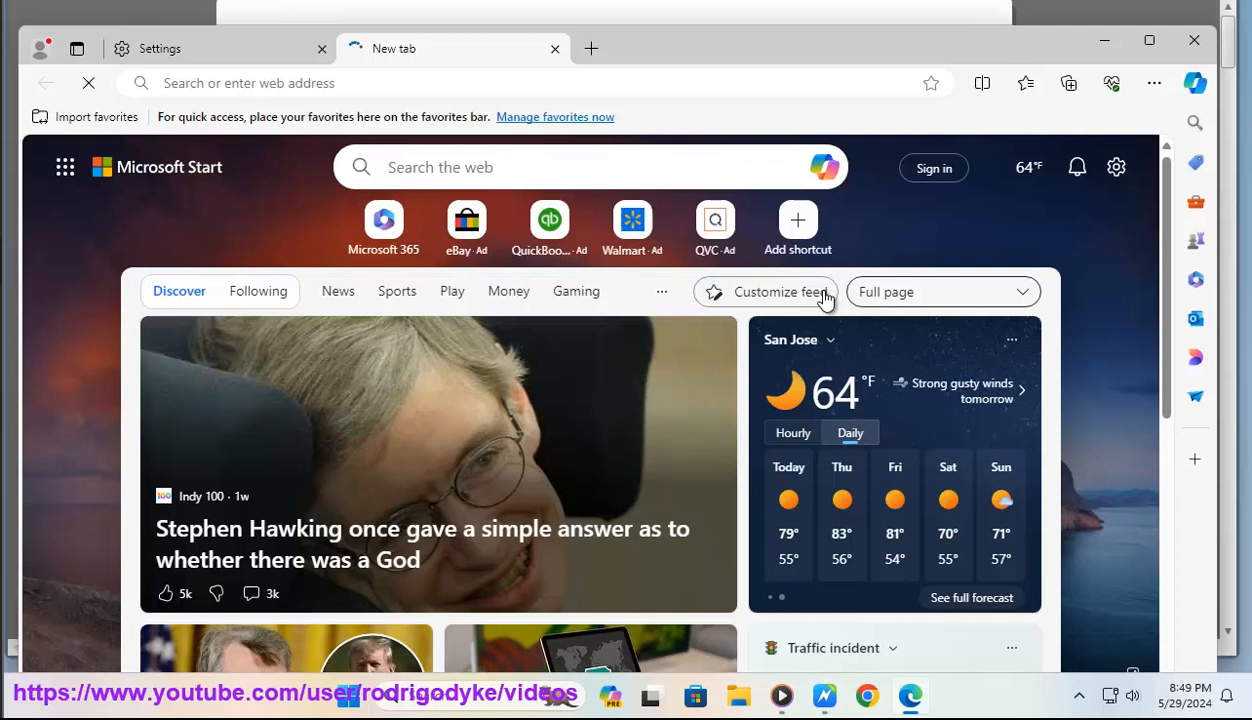
Show the My Channels feed preferences from Customize feed and look through the panel.
{"action": "left_click", "coordinate": [776, 292]}
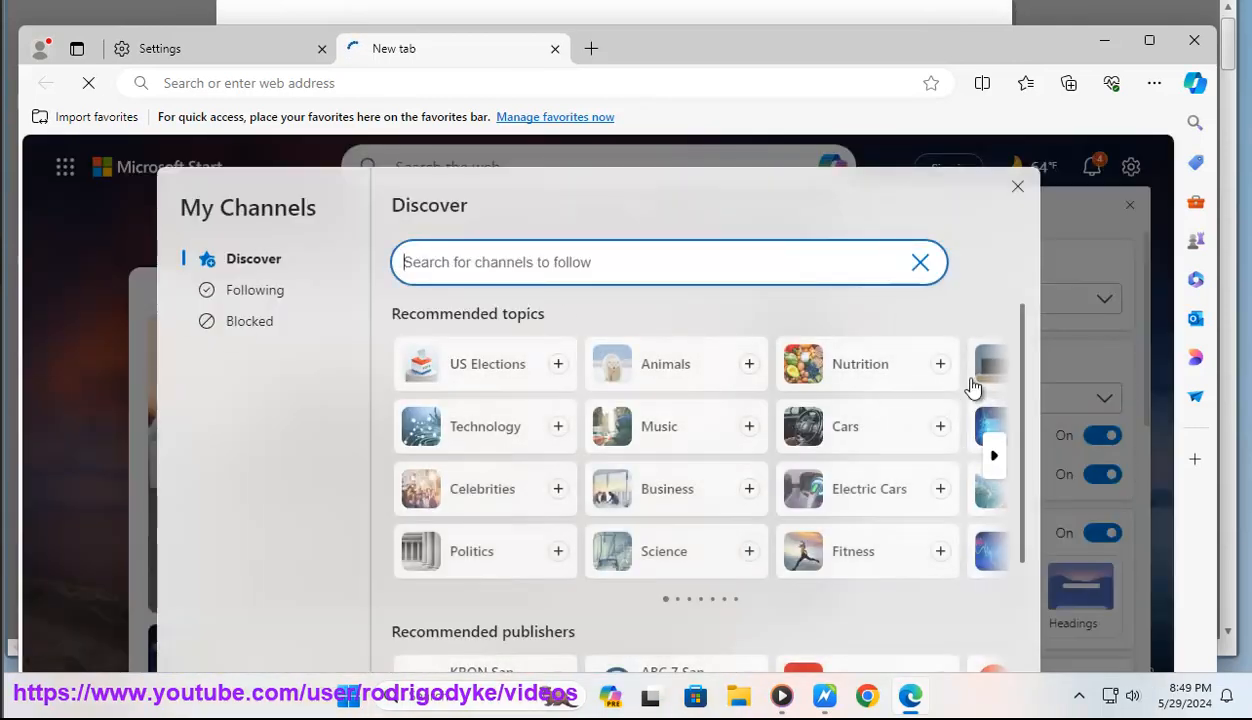
{"action": "scroll", "scroll_direction": "down", "scroll_amount": 3}
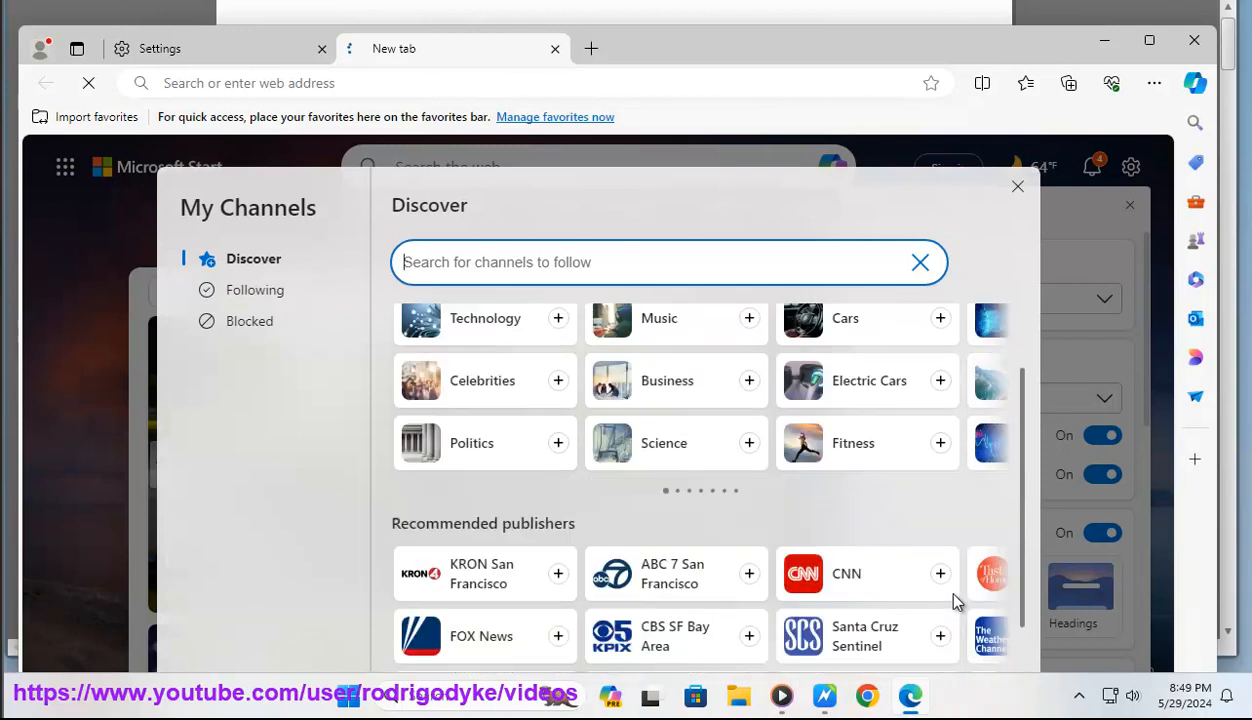
{"action": "scroll", "scroll_direction": "down", "scroll_amount": 3}
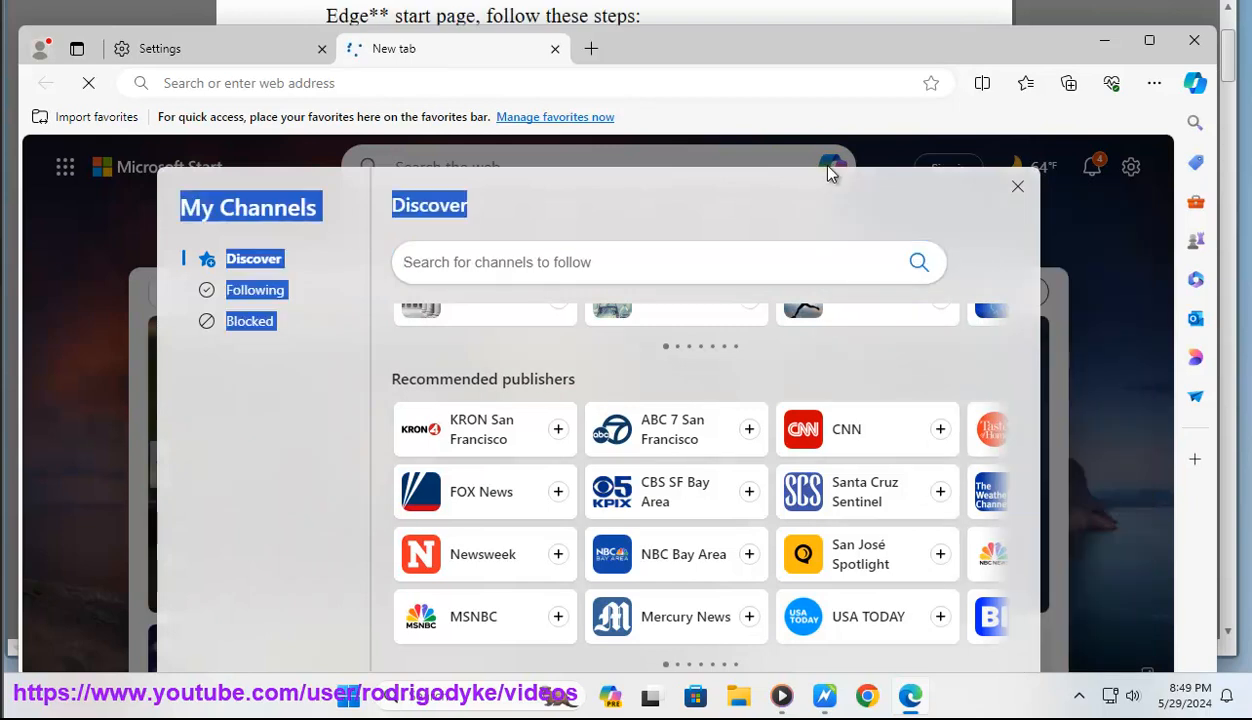
{"action": "left_click", "coordinate": [1016, 186]}
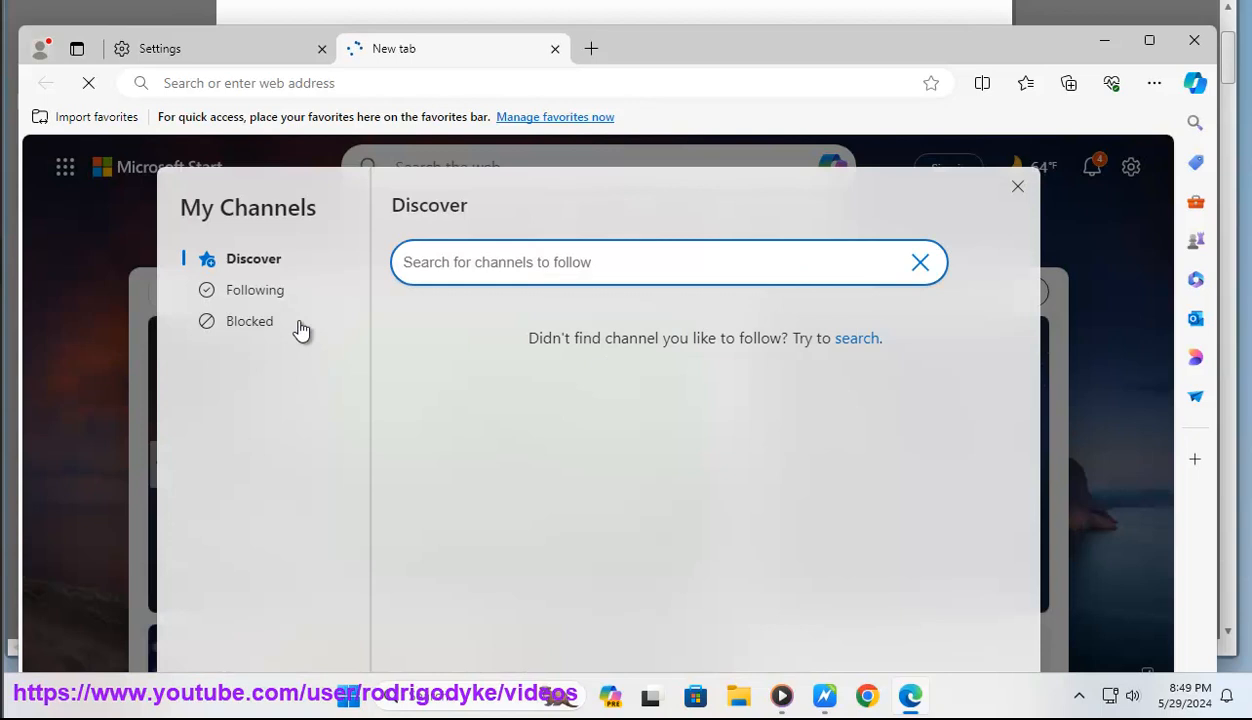
Review the Following and Blocked lists, then page through more recommended Discover topics and publishers.
{"action": "left_click", "coordinate": [256, 290]}
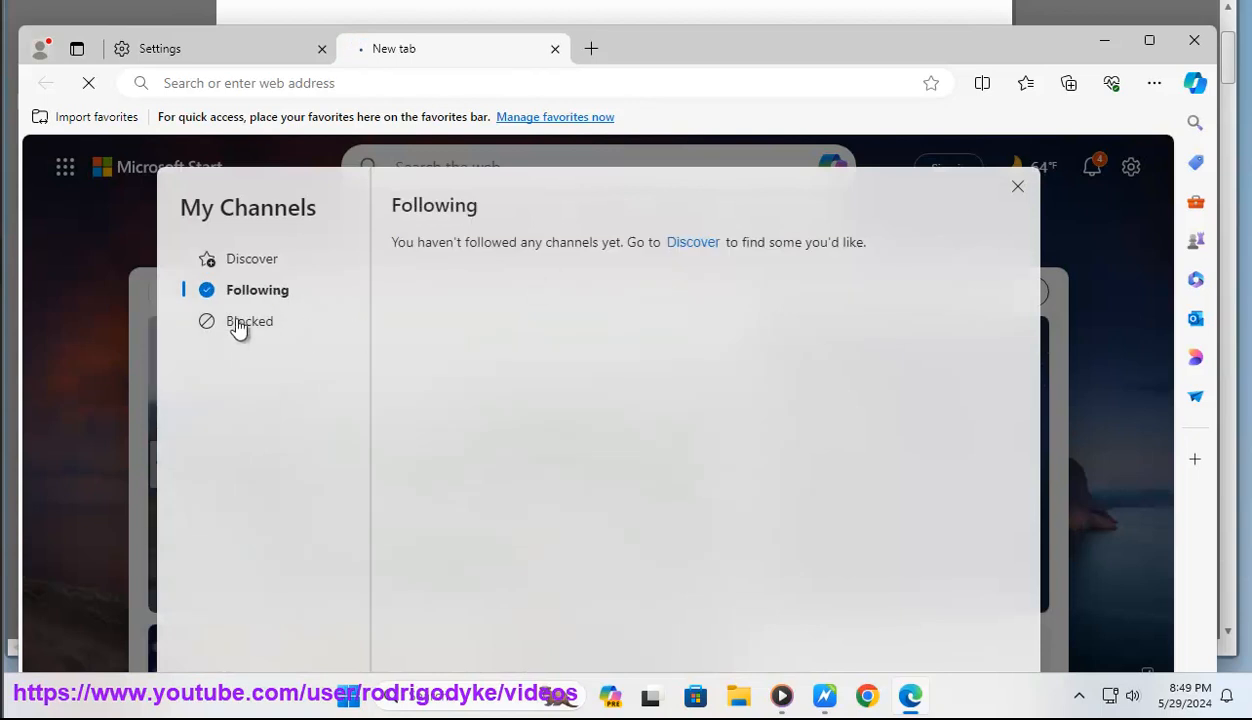
{"action": "left_click", "coordinate": [248, 320]}
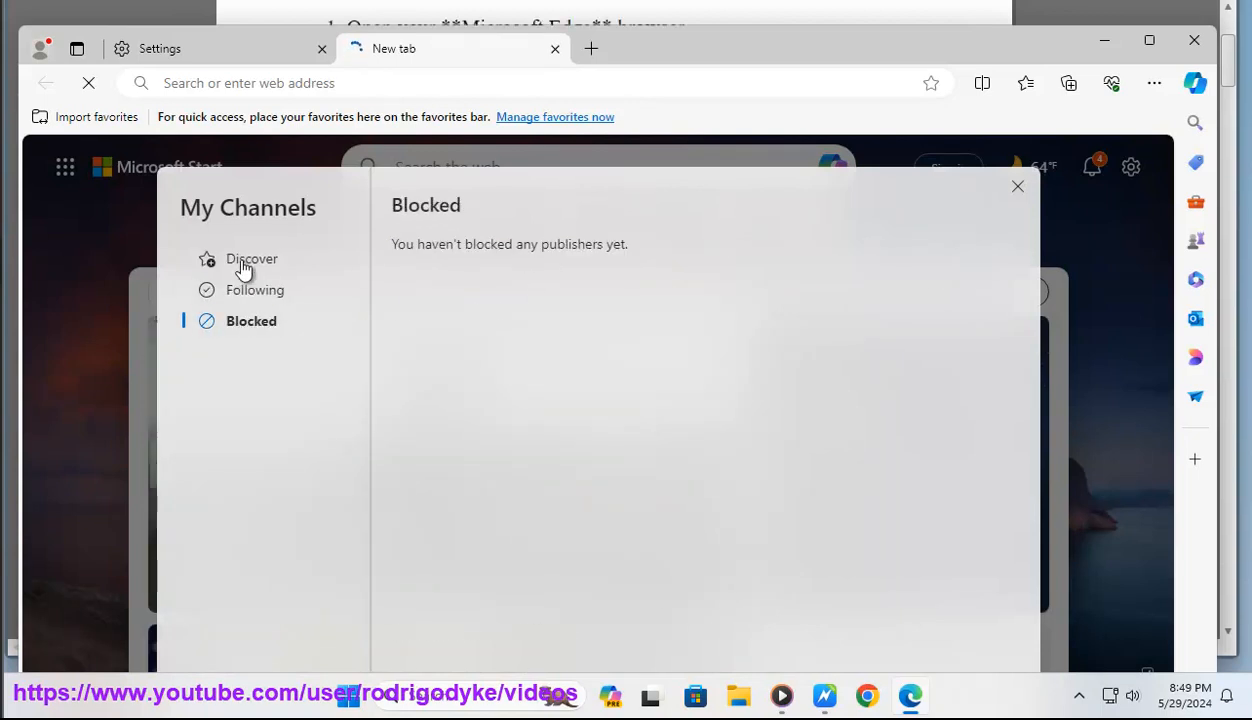
{"action": "left_click", "coordinate": [252, 260]}
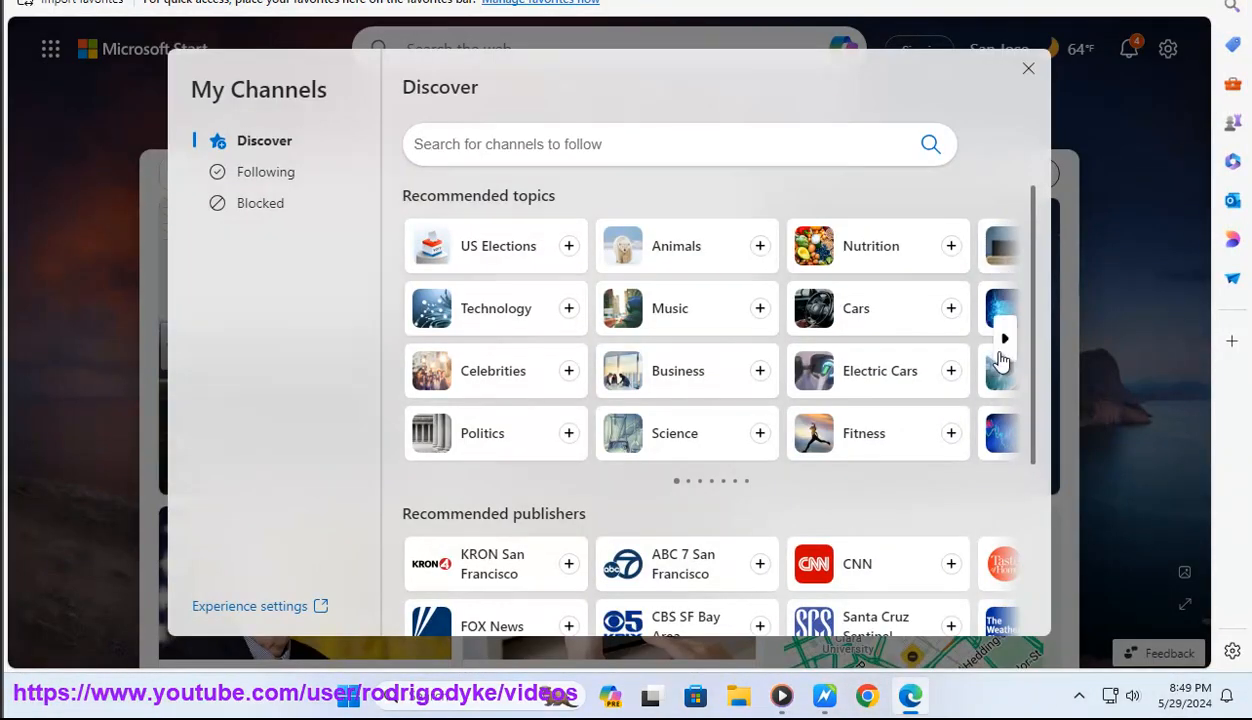
{"action": "left_click", "coordinate": [1004, 338]}
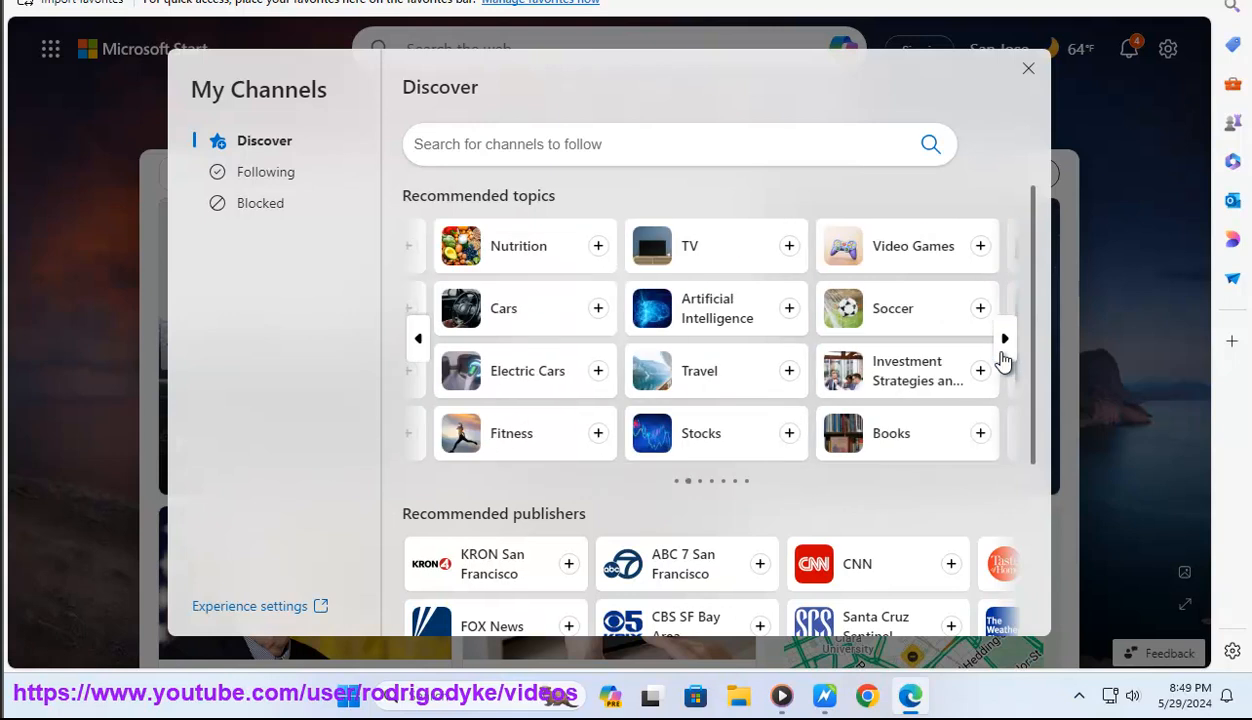
{"action": "left_click", "coordinate": [1004, 338]}
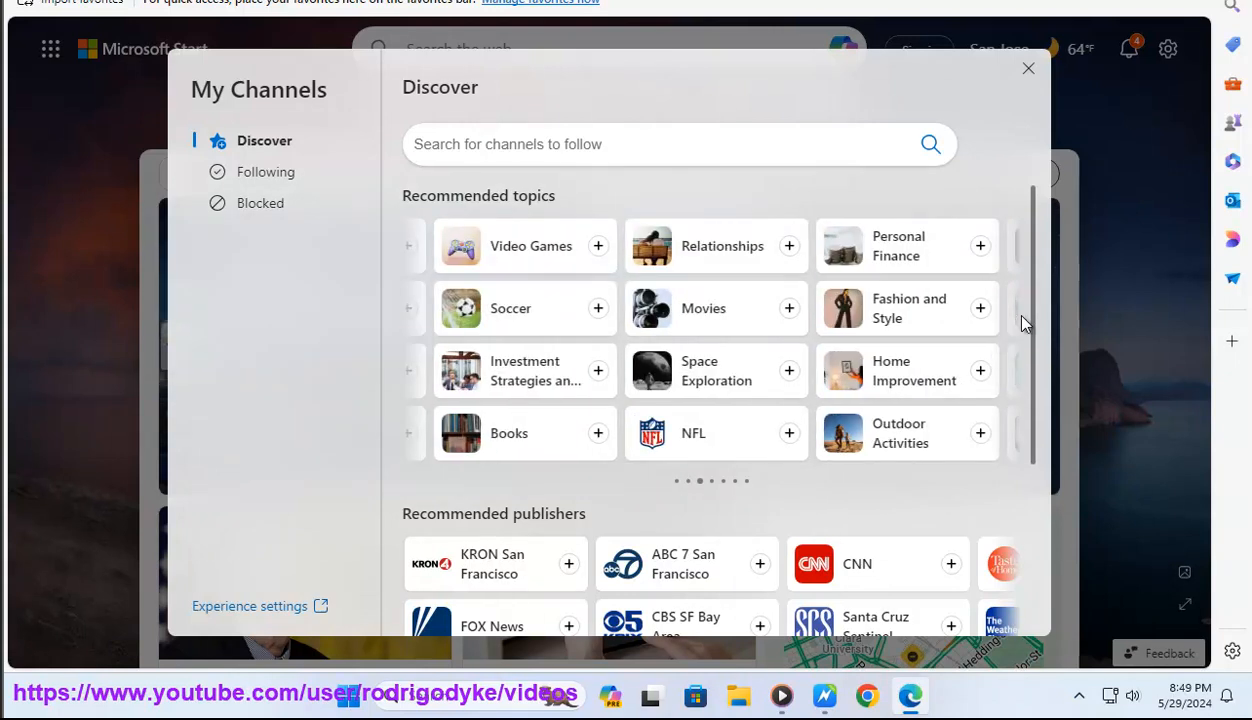
{"action": "scroll", "scroll_direction": "down", "scroll_amount": 3}
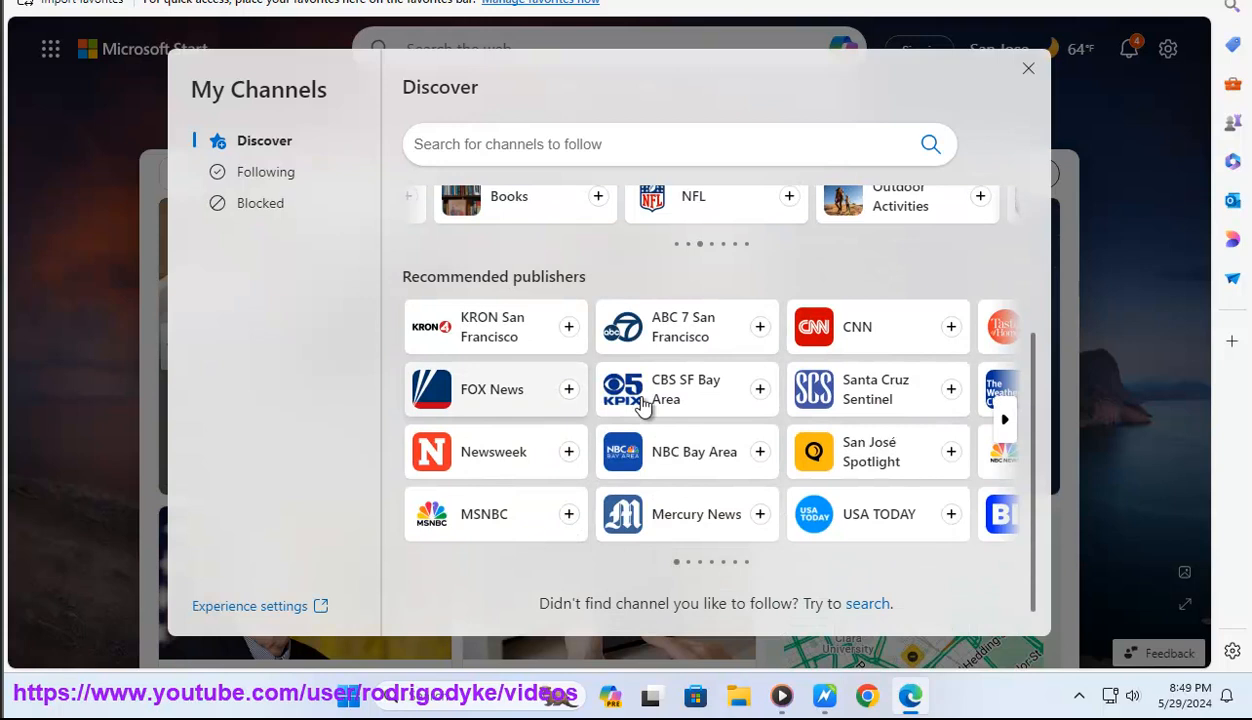
{"action": "mouse_move", "coordinate": [1004, 424]}
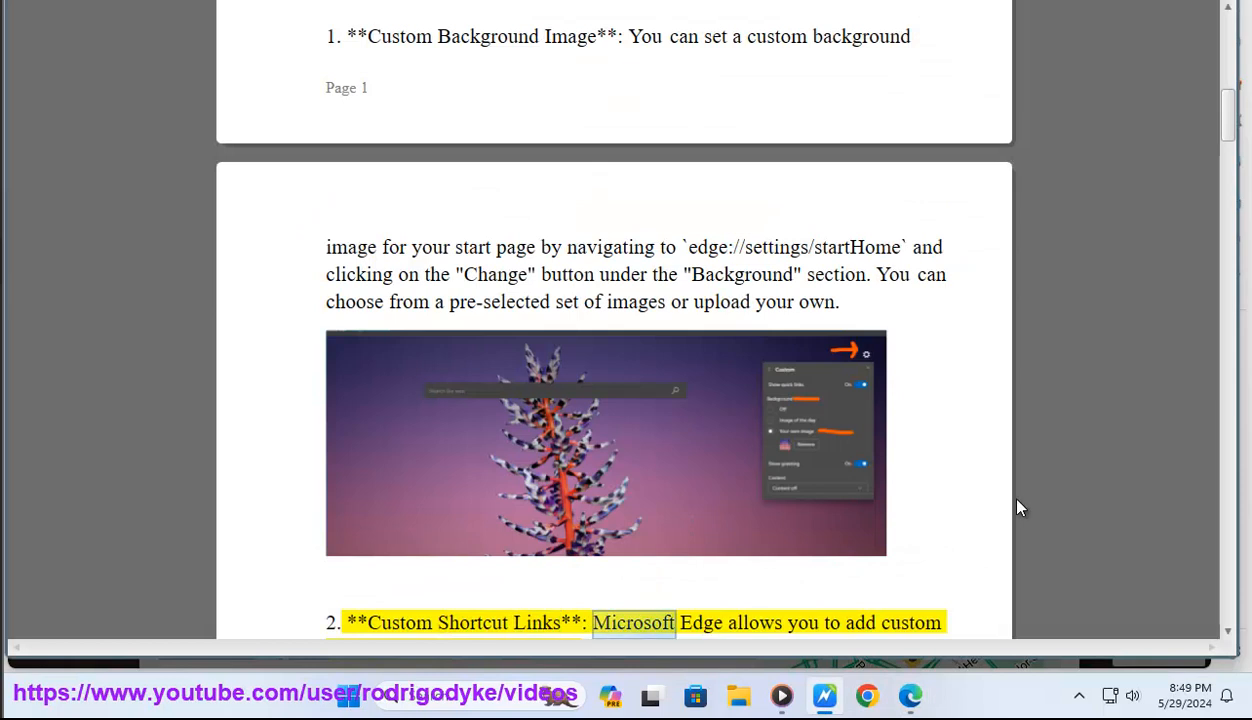
Move the tips document through step 3 on custom feeds while it is read aloud.
{"action": "scroll", "scroll_direction": "down", "scroll_amount": 3}
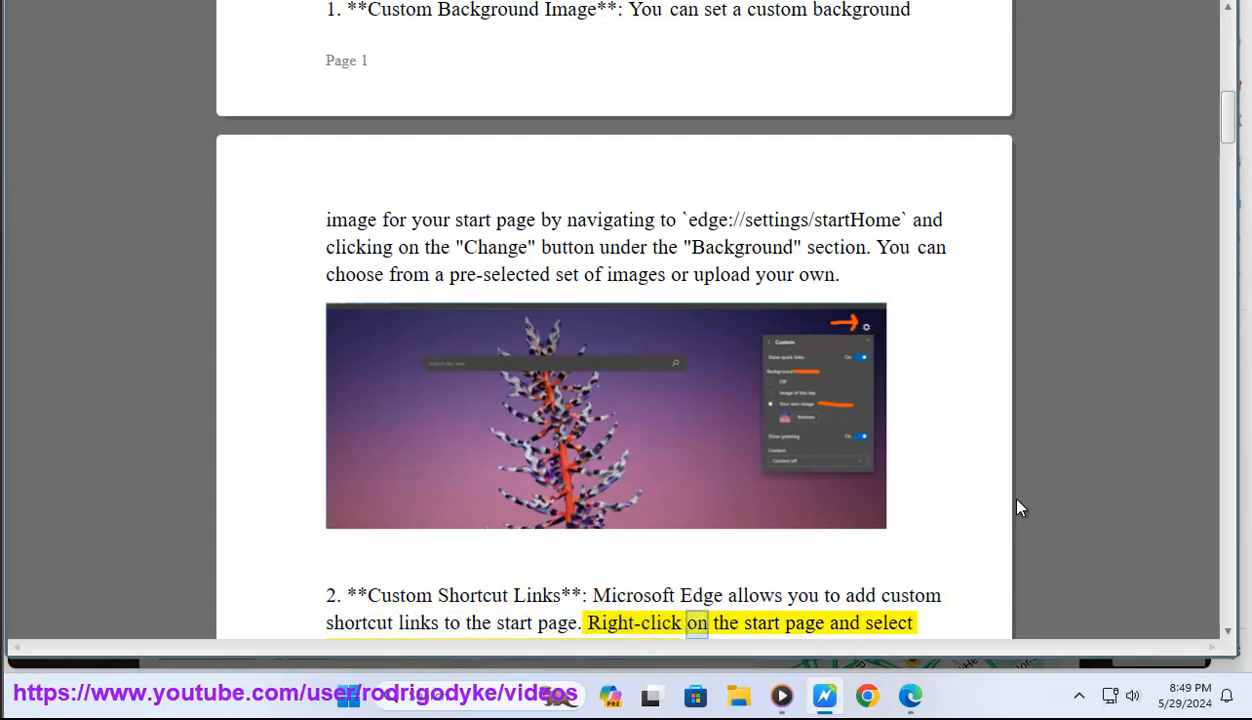
{"action": "scroll", "scroll_direction": "down", "scroll_amount": 3}
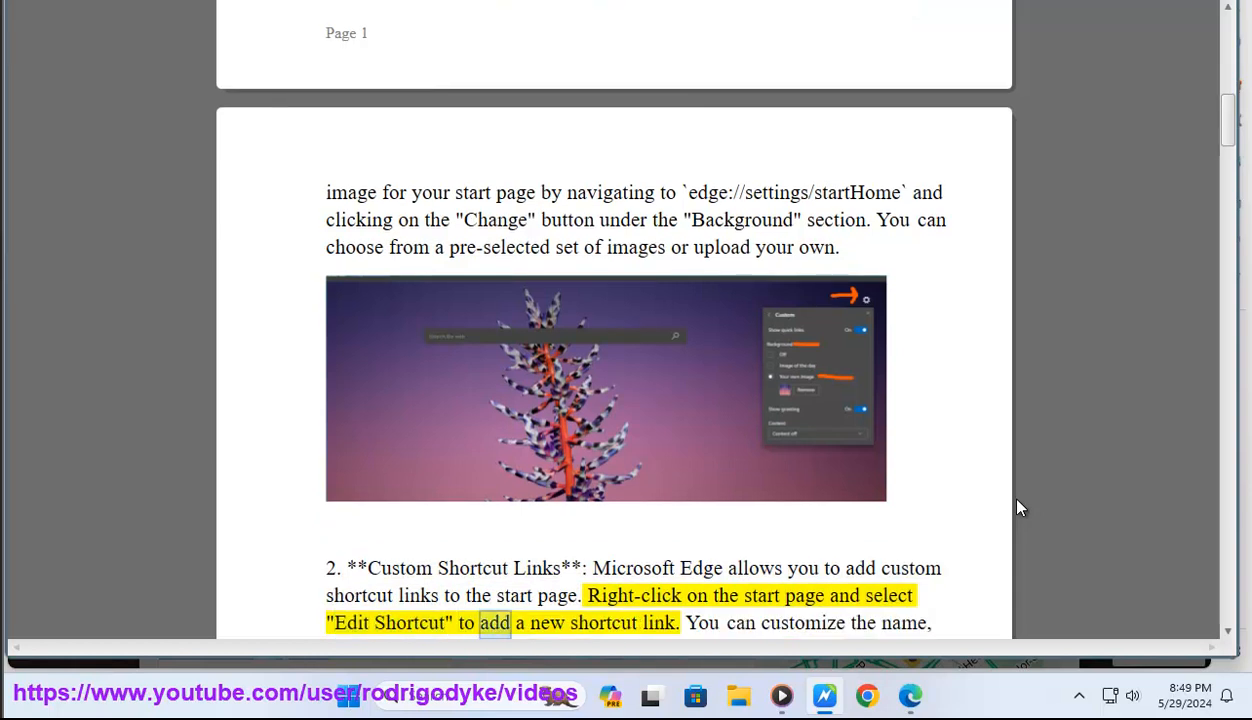
{"action": "double_click", "coordinate": [736, 624]}
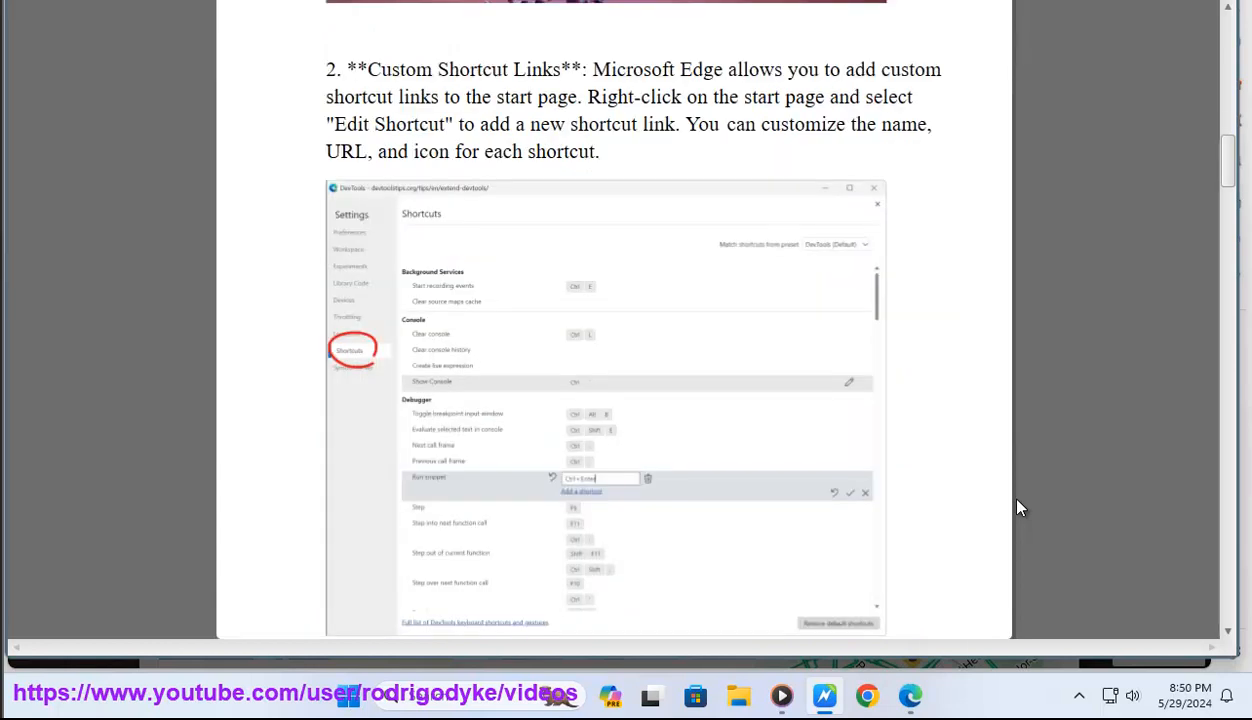
{"action": "scroll", "scroll_direction": "down", "scroll_amount": 3}
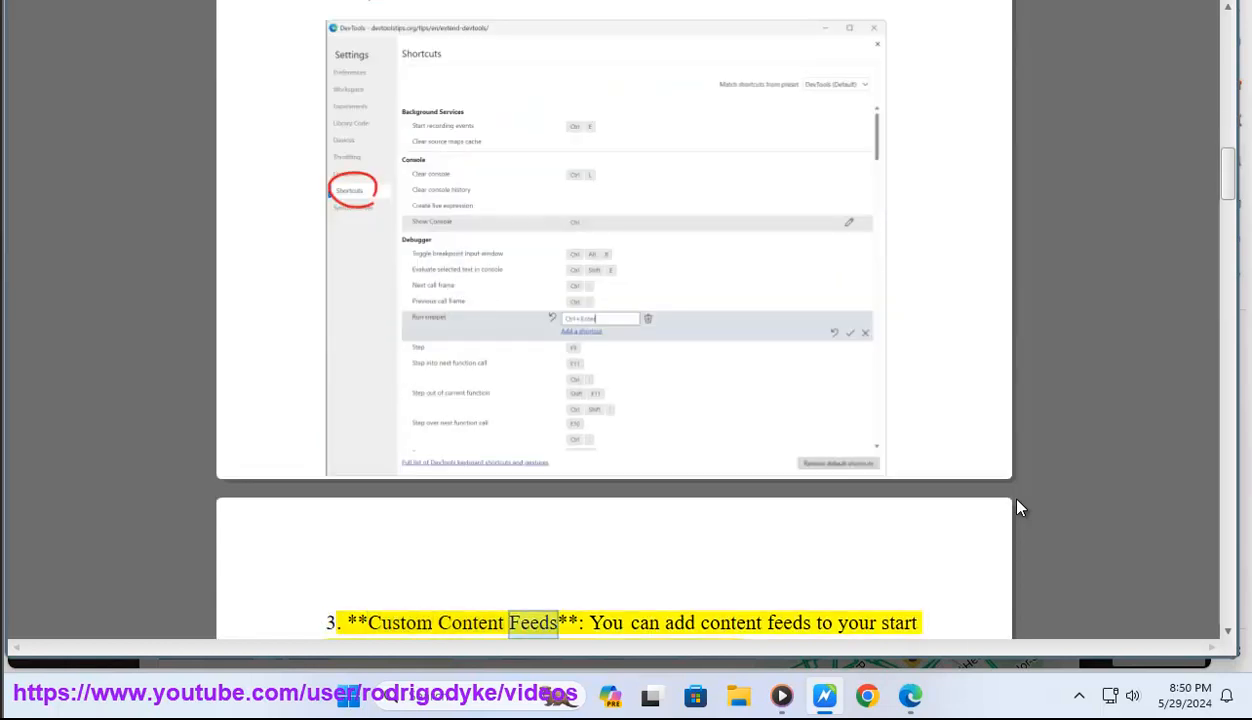
{"action": "scroll", "scroll_direction": "down", "scroll_amount": 3}
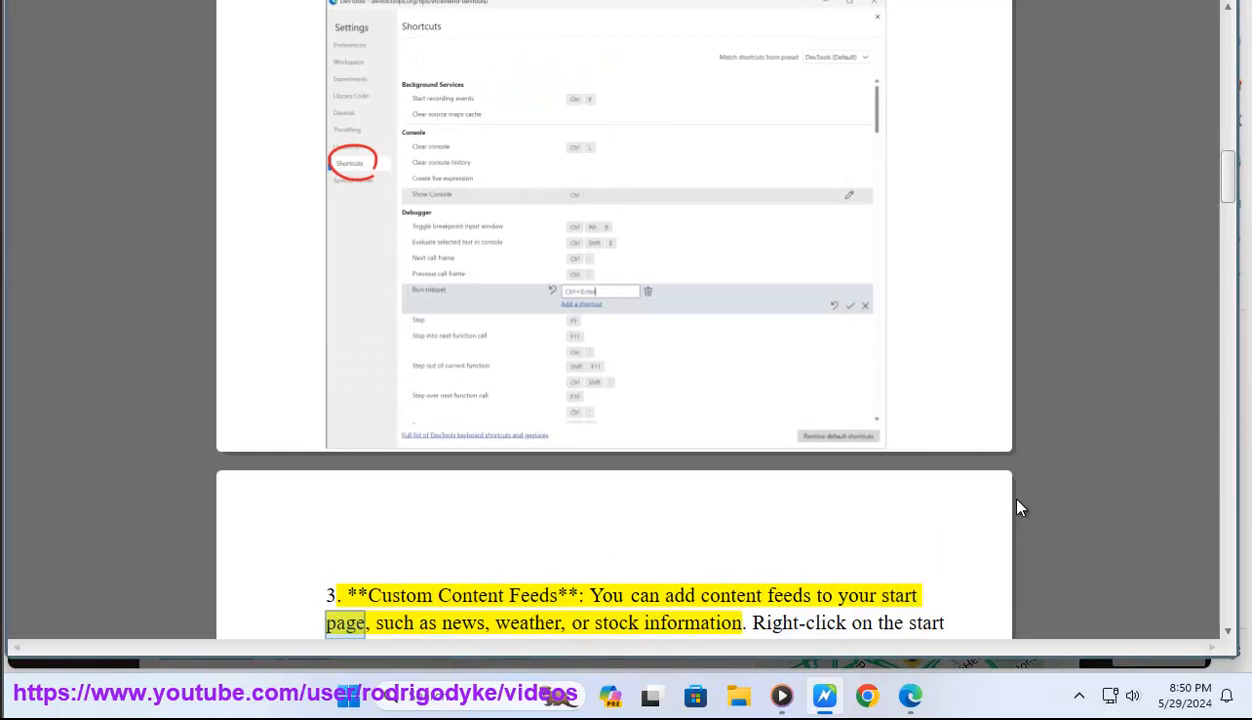
{"action": "double_click", "coordinate": [688, 624]}
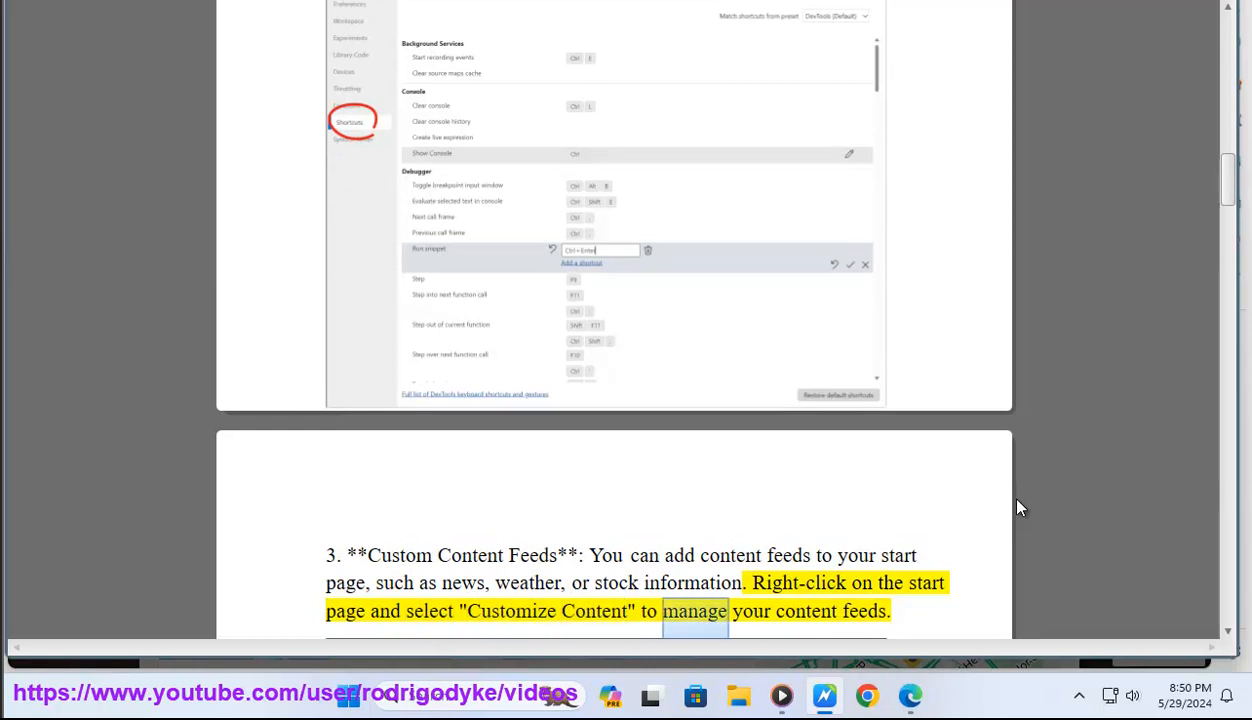
Continue the read-aloud down to tip 4, Start Page Layout.
{"action": "scroll", "scroll_direction": "down", "scroll_amount": 3}
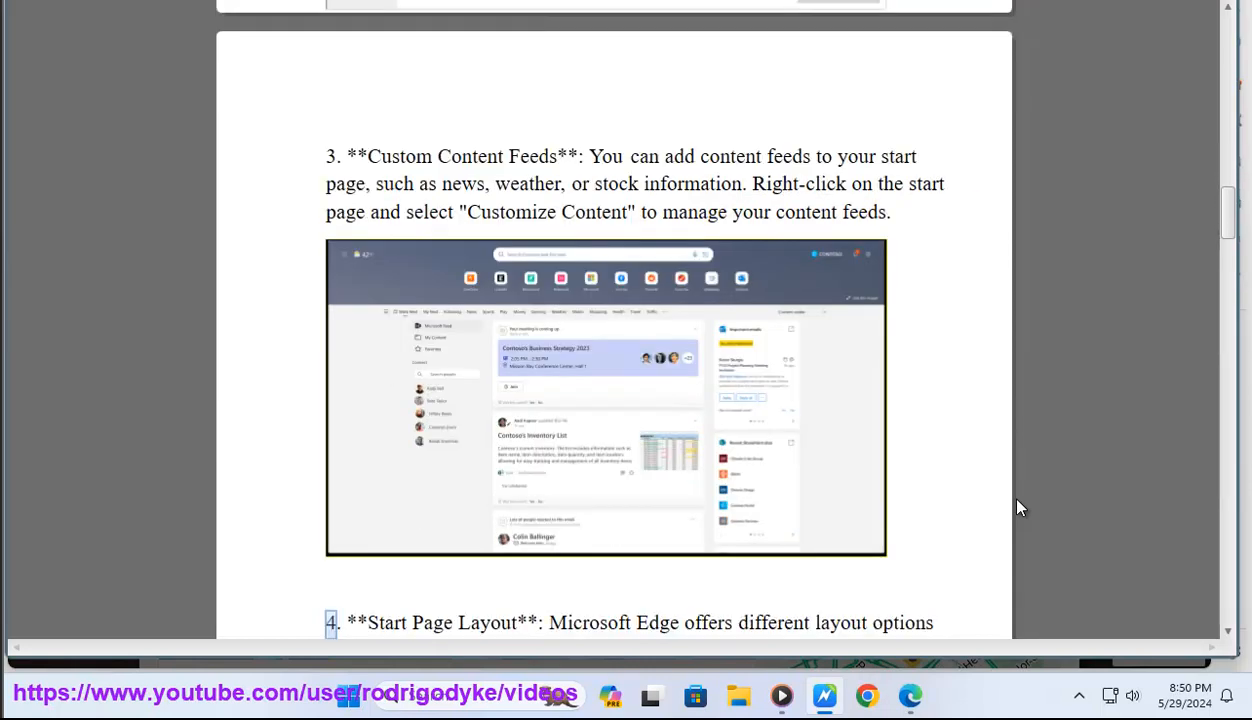
{"action": "double_click", "coordinate": [484, 624]}
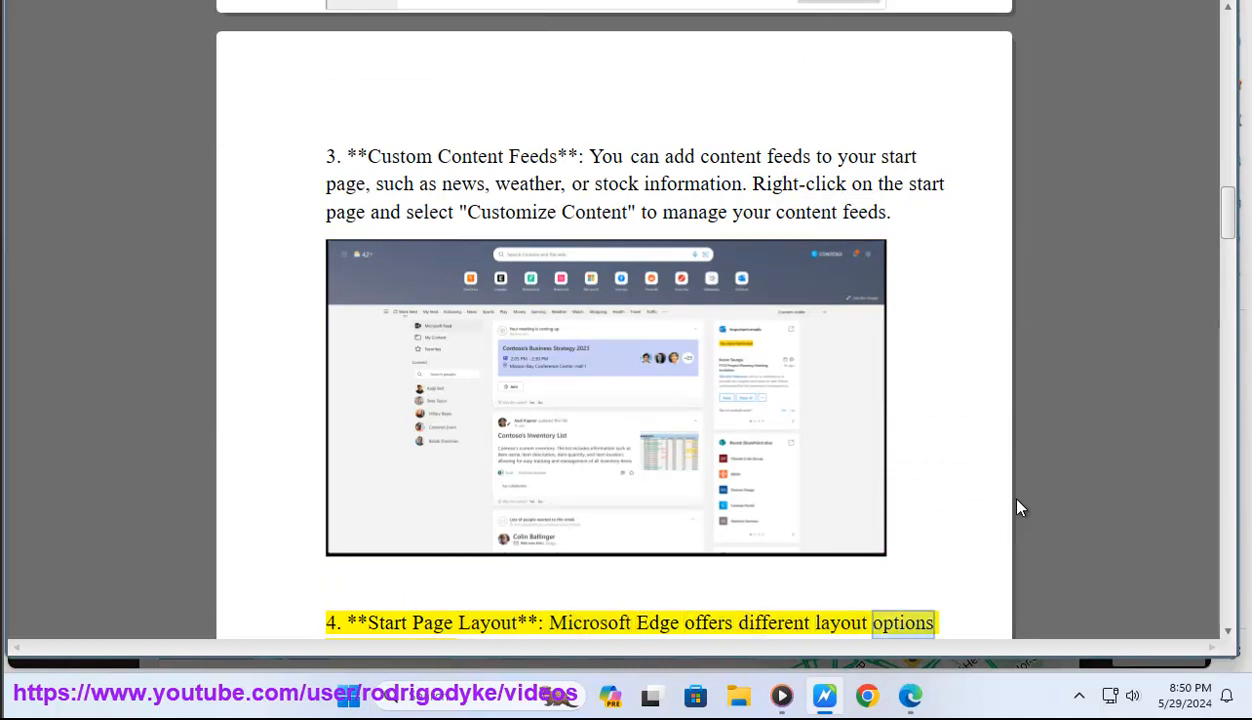
{"action": "scroll", "scroll_direction": "down", "scroll_amount": 3}
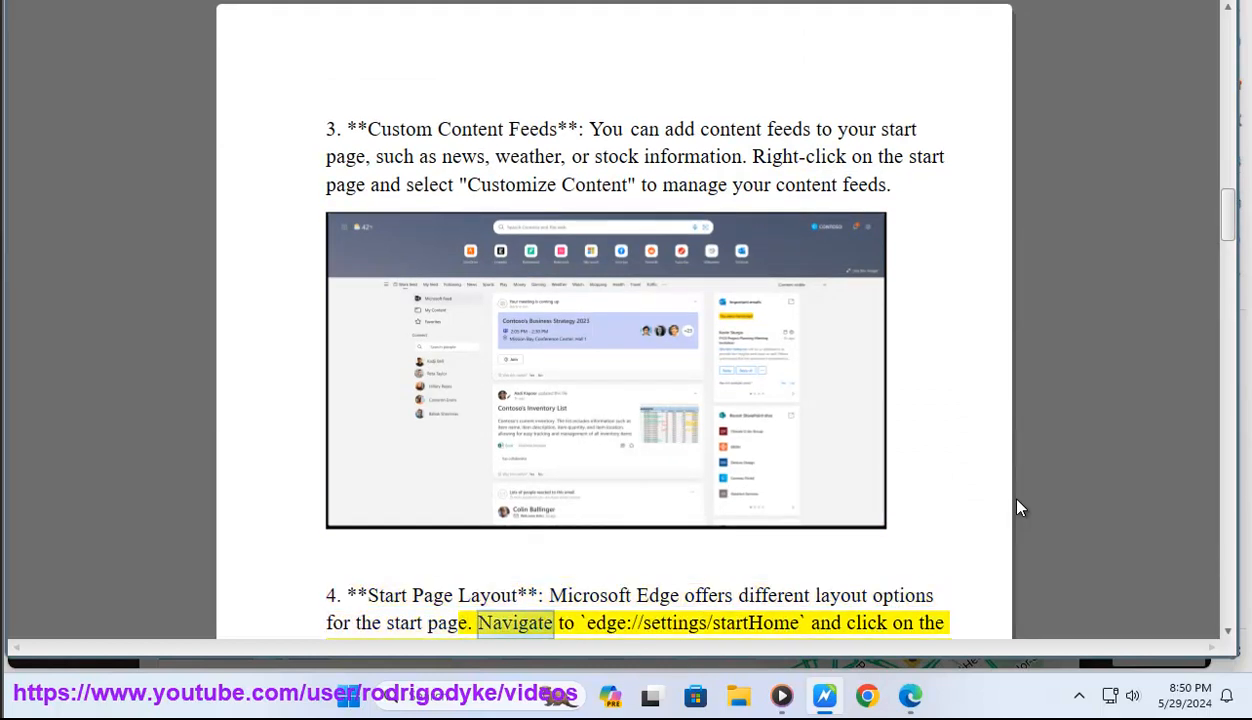
{"action": "double_click", "coordinate": [752, 624]}
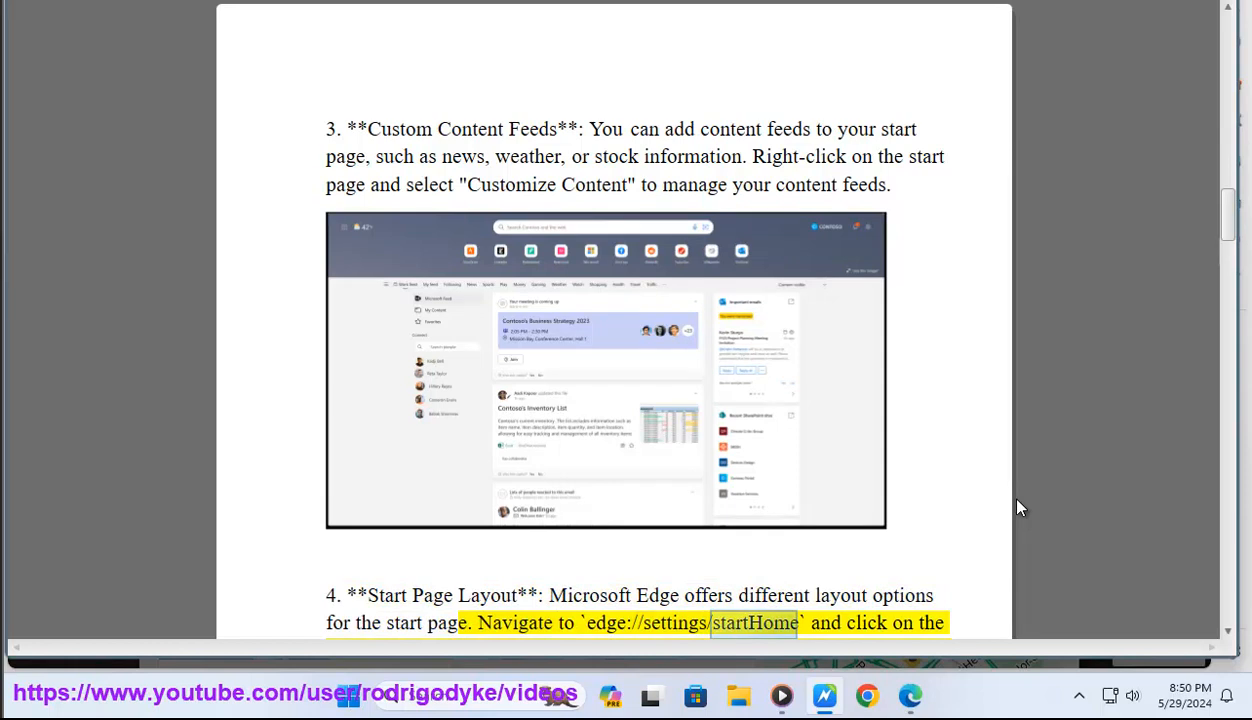
{"action": "scroll", "scroll_direction": "down", "scroll_amount": 3}
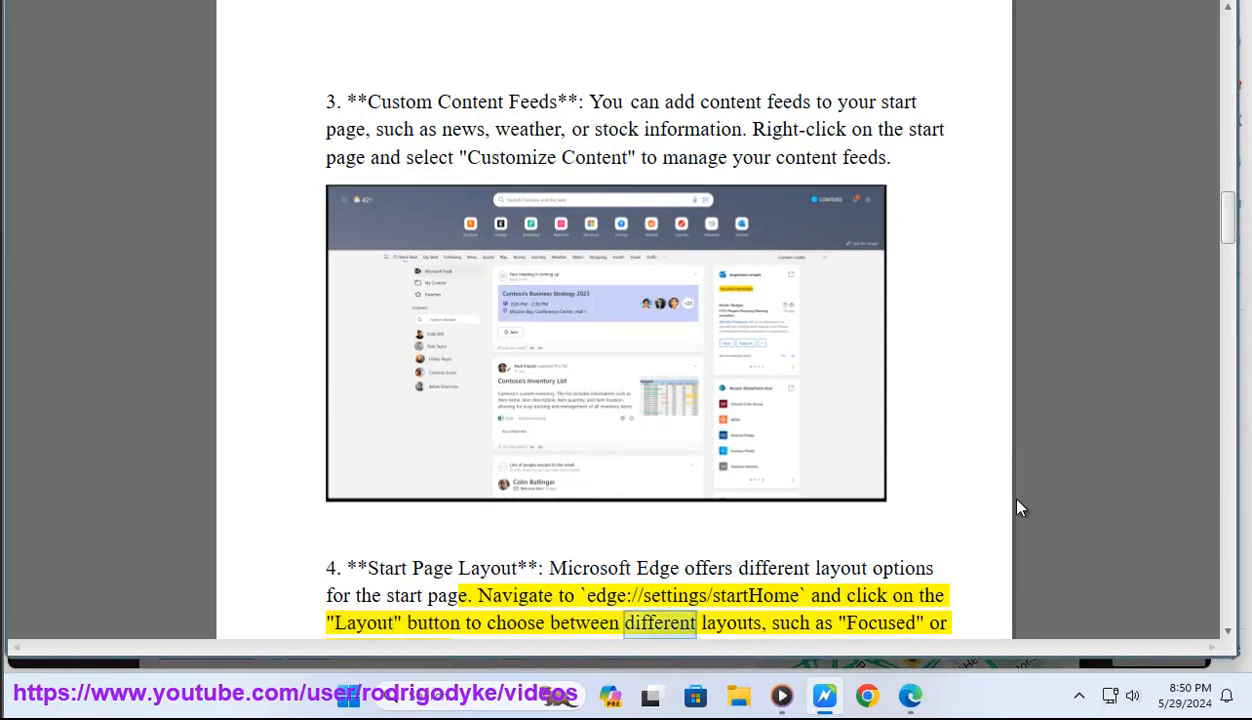
{"action": "scroll", "scroll_direction": "down", "scroll_amount": 3}
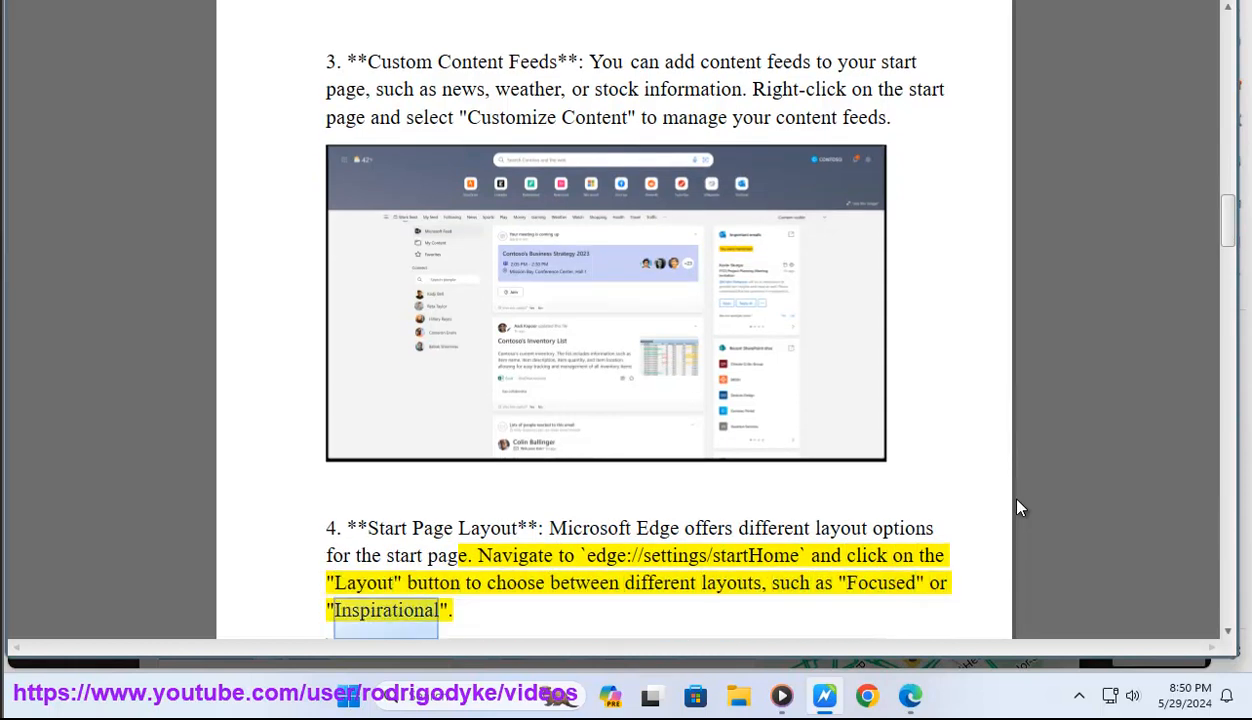
{"action": "scroll", "scroll_direction": "down", "scroll_amount": 3}
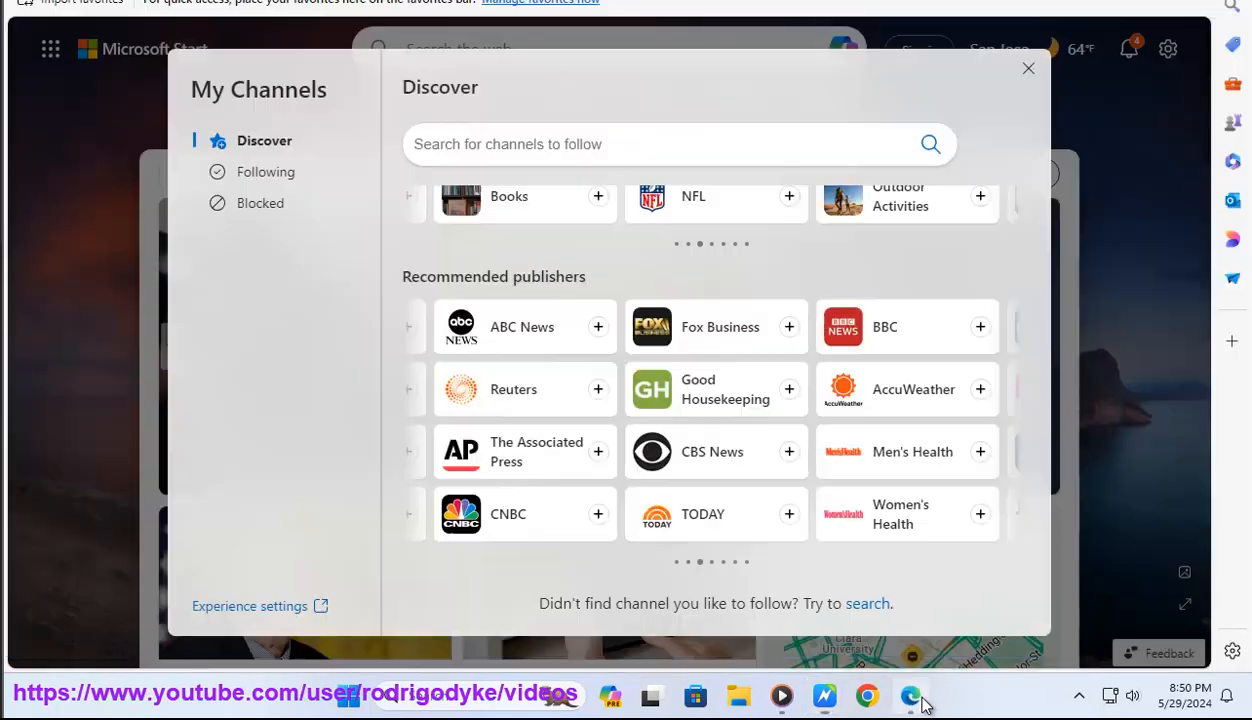
Search Settings for START to show the 'When Edge starts' options with new tab page chosen.
{"action": "left_click", "coordinate": [1024, 68]}
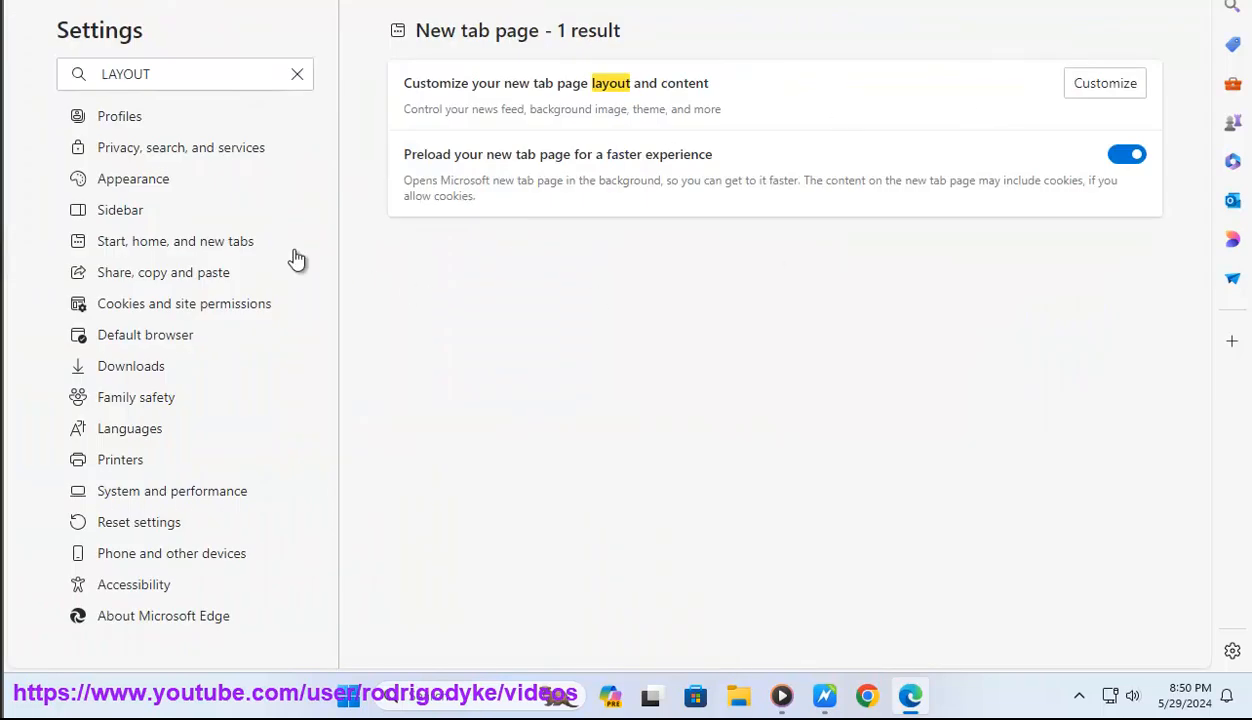
{"action": "mouse_move", "coordinate": [148, 158]}
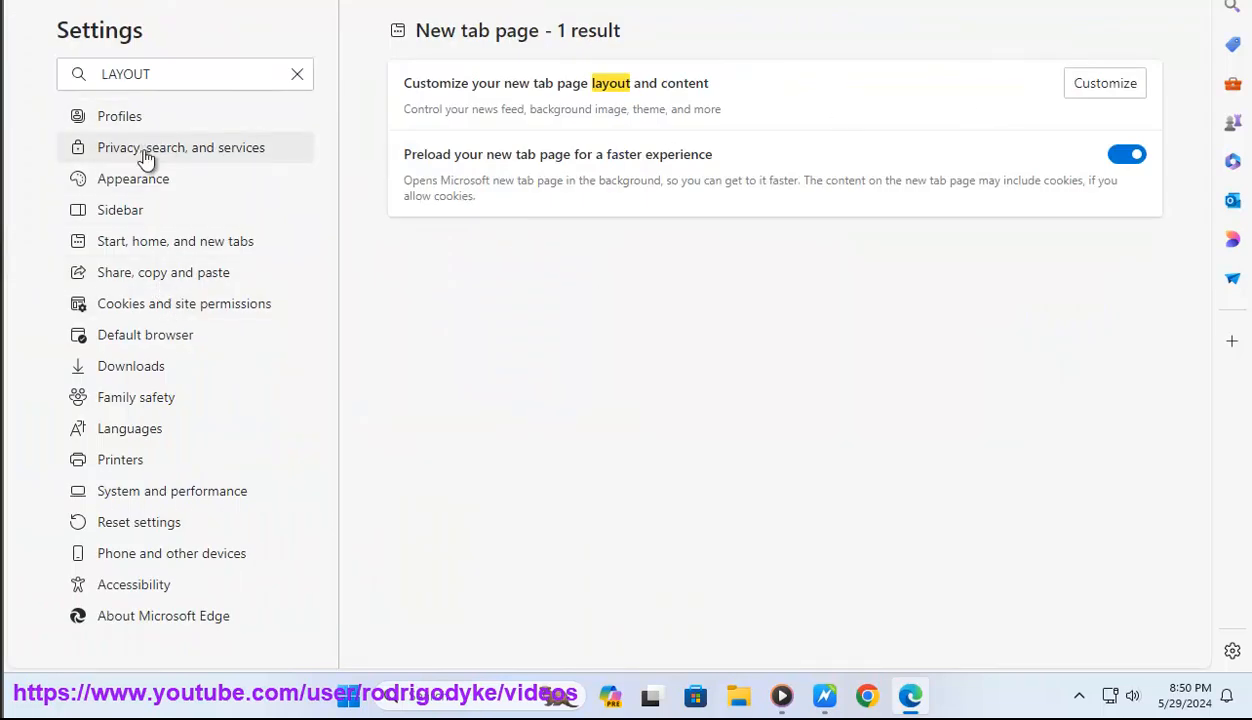
{"action": "mouse_move", "coordinate": [158, 72]}
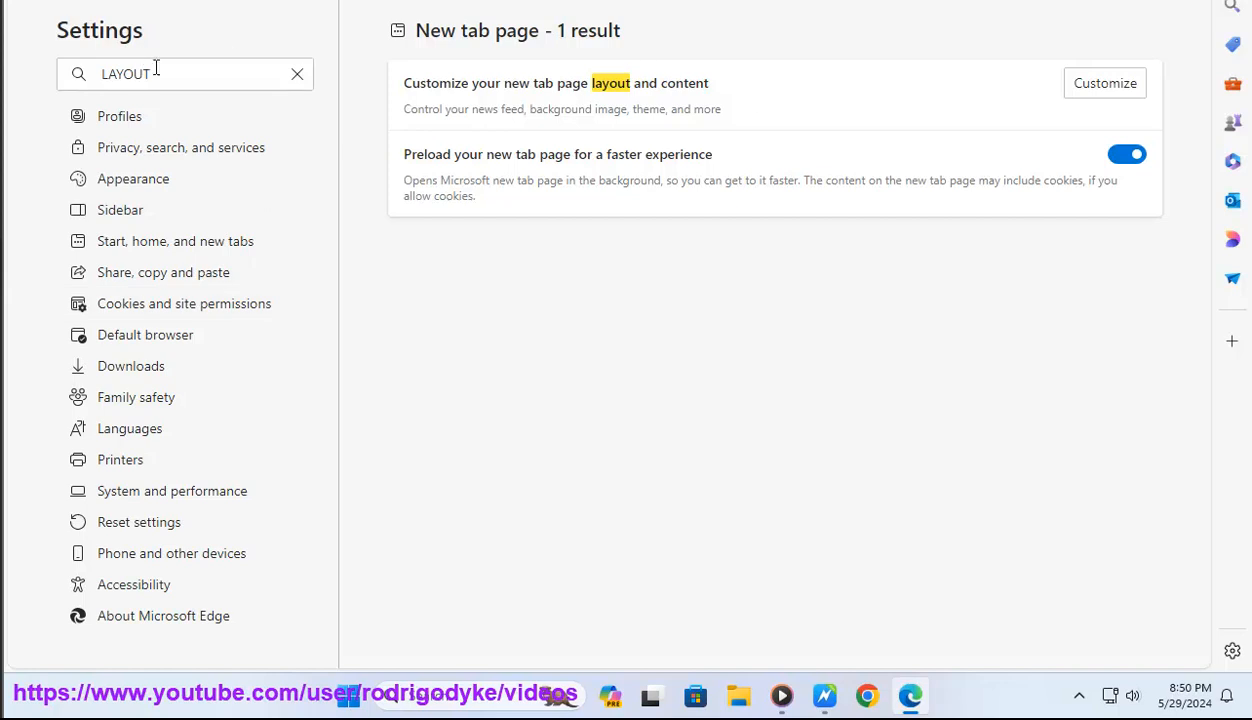
{"action": "type", "text": "S"}
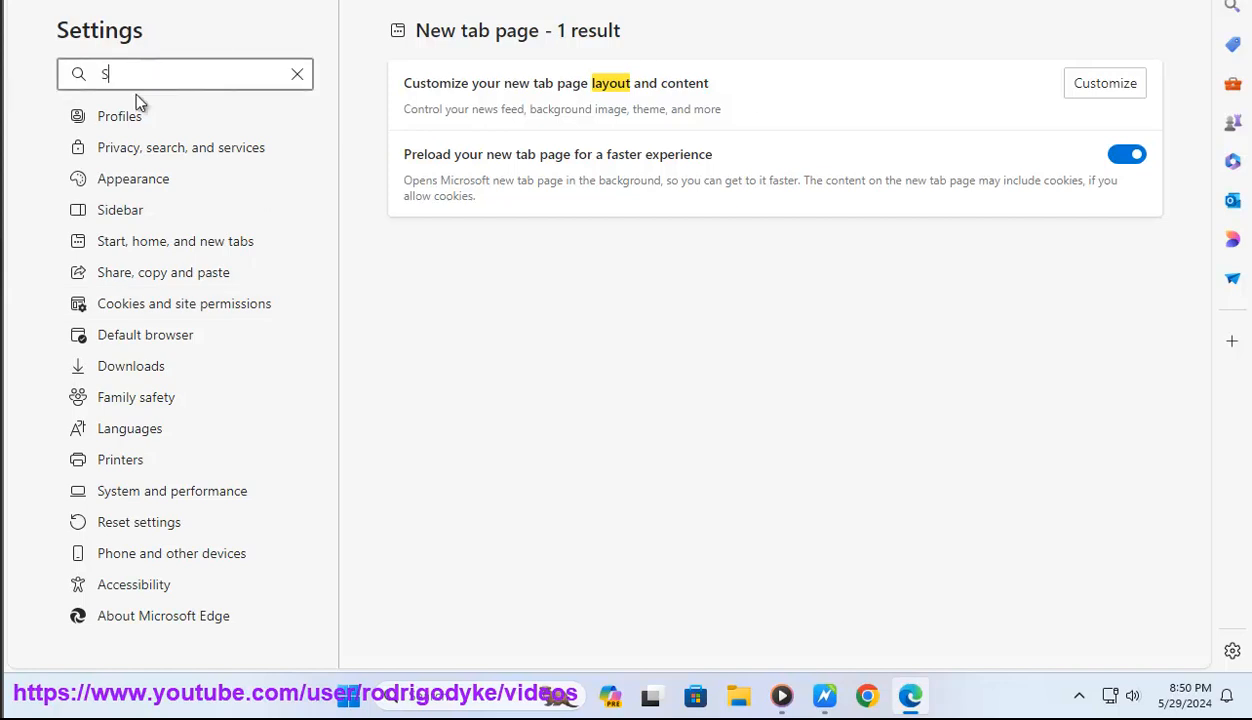
{"action": "type", "text": "TAR"}
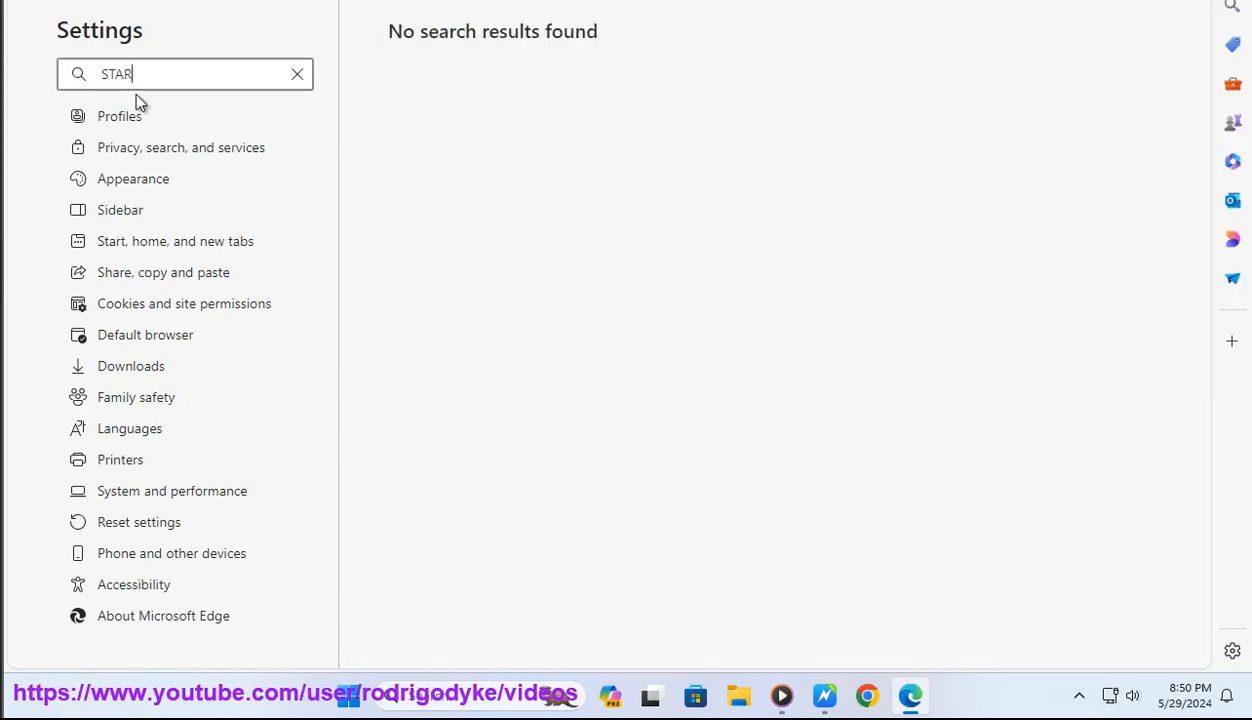
{"action": "type", "text": "T"}
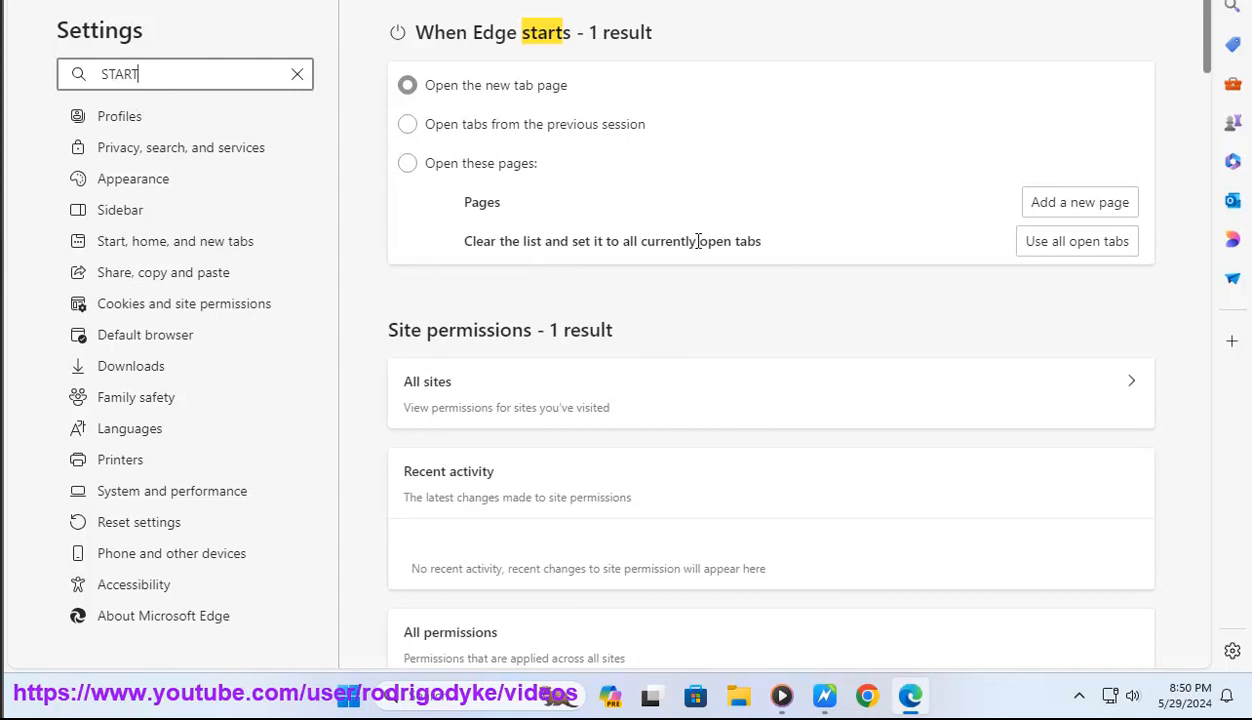
{"action": "scroll", "scroll_direction": "down", "scroll_amount": 3}
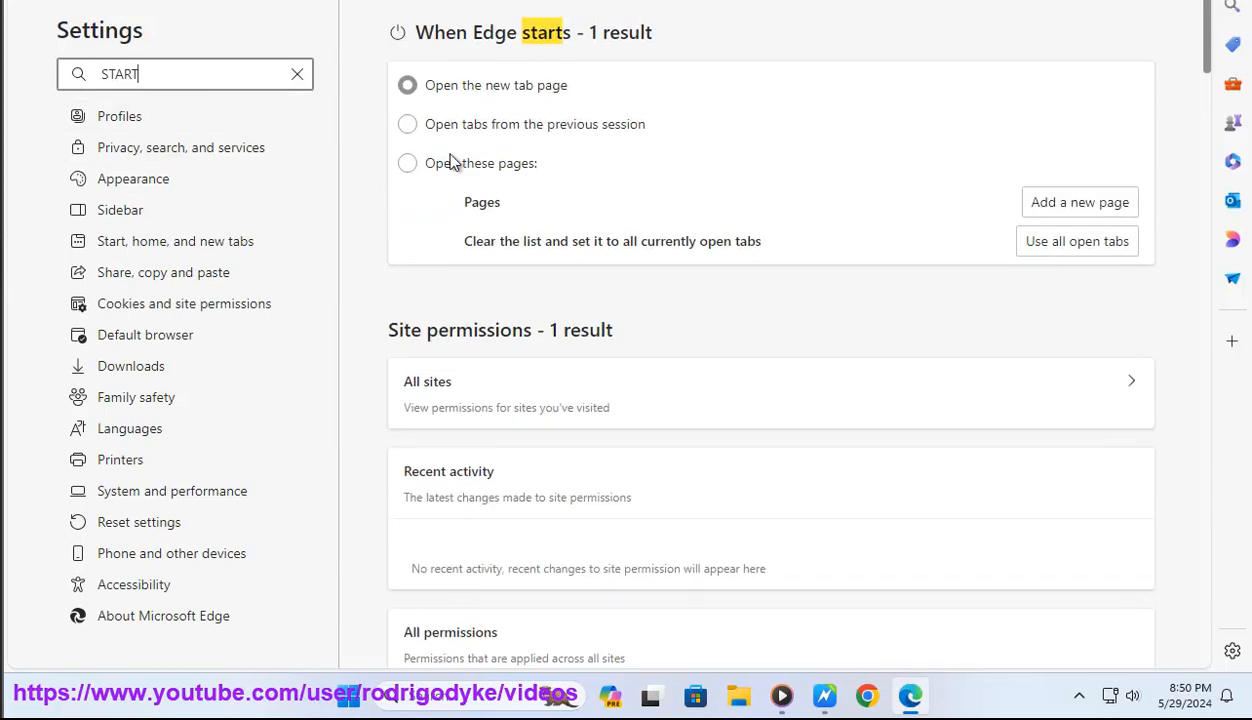
{"action": "mouse_move", "coordinate": [1048, 124]}
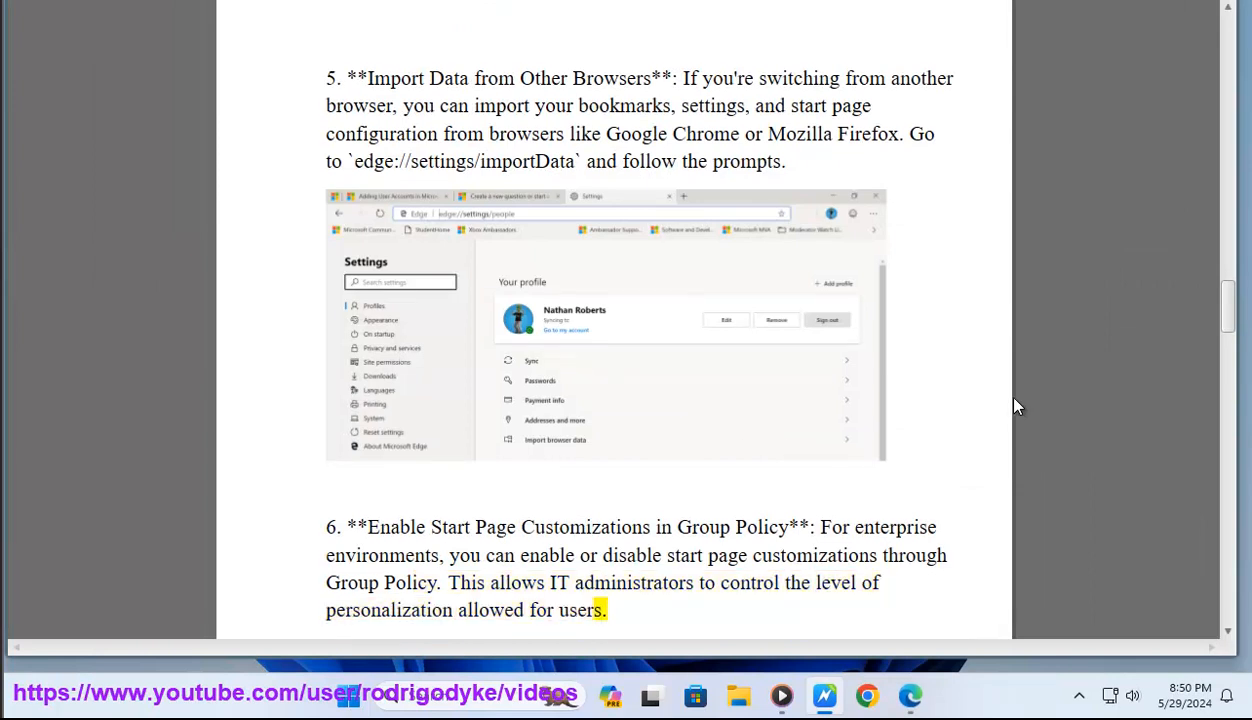
Move the tips document past Import Data and Group Policy to tip 7, Start Page Sync.
{"action": "scroll", "scroll_direction": "down", "scroll_amount": 3}
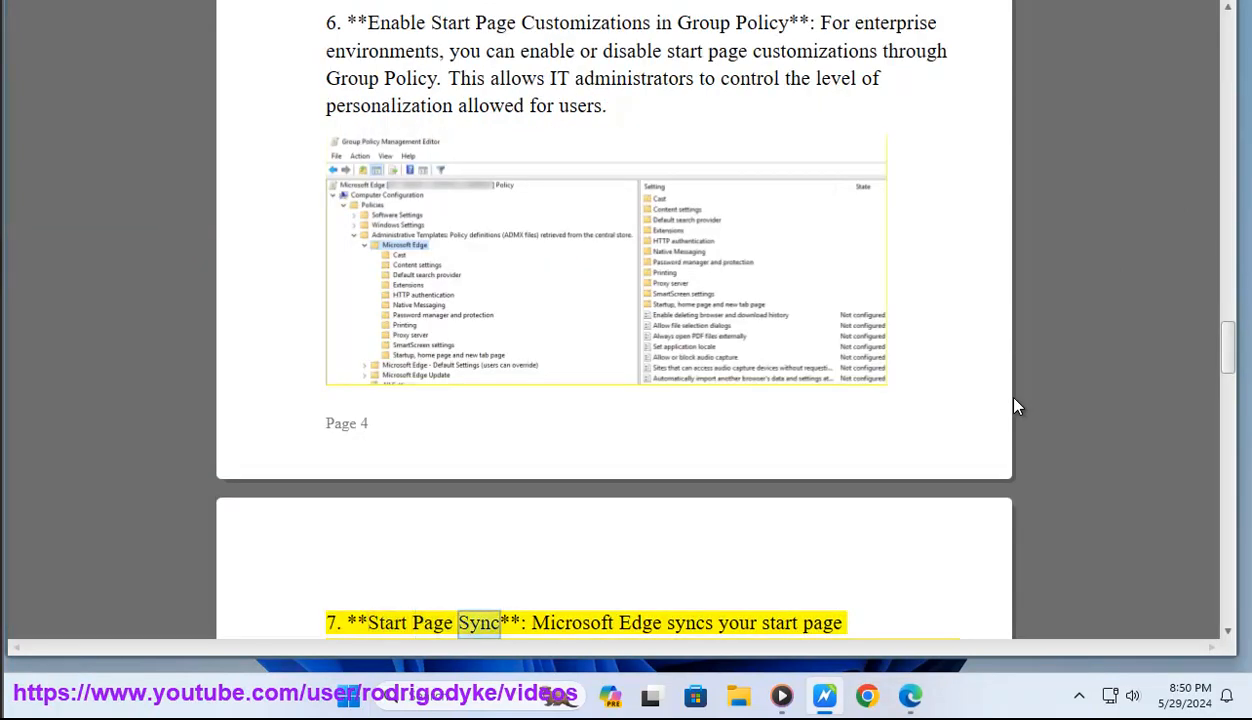
{"action": "scroll", "scroll_direction": "down", "scroll_amount": 3}
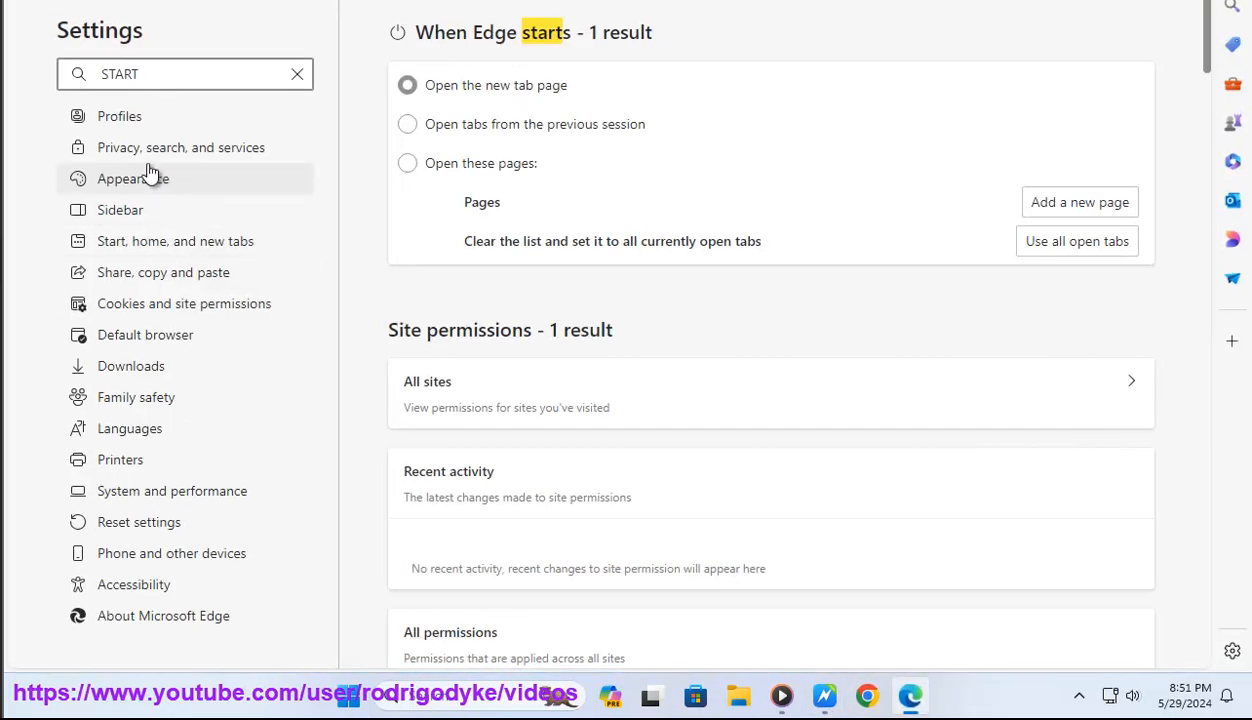
Show the Profiles section with Your profile and the Sign in to sync data option.
{"action": "left_click", "coordinate": [118, 116]}
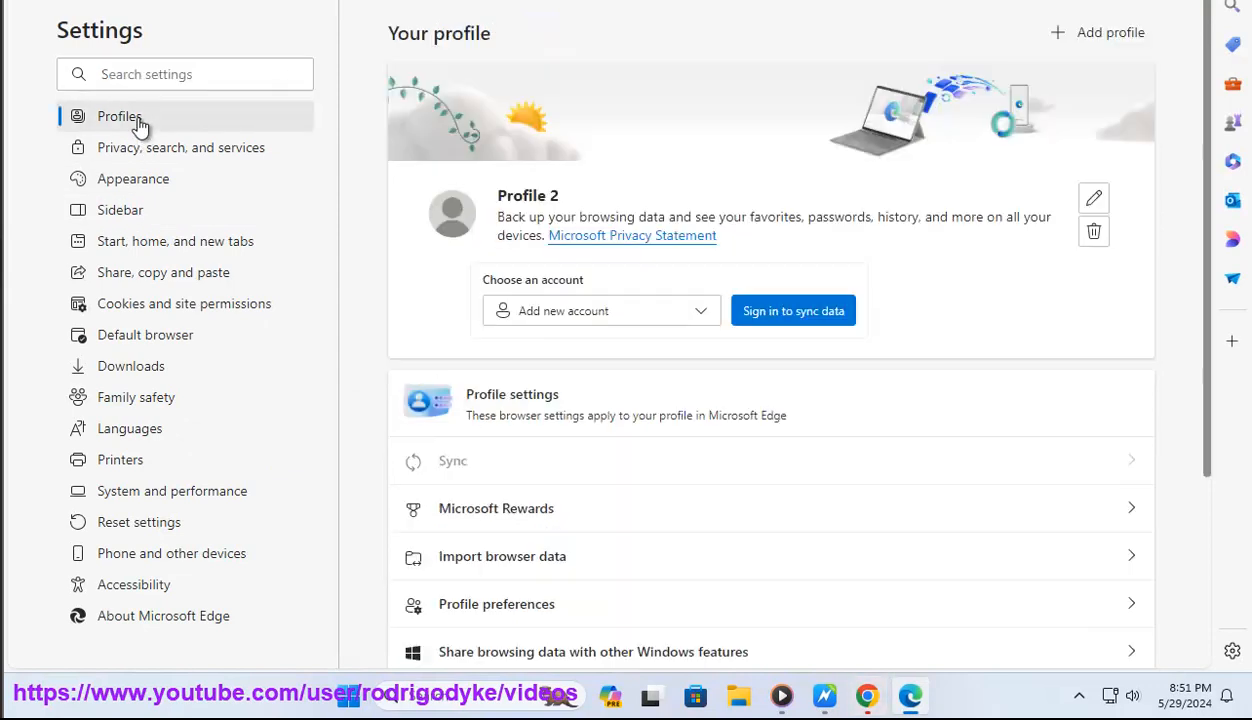
{"action": "mouse_move", "coordinate": [776, 328]}
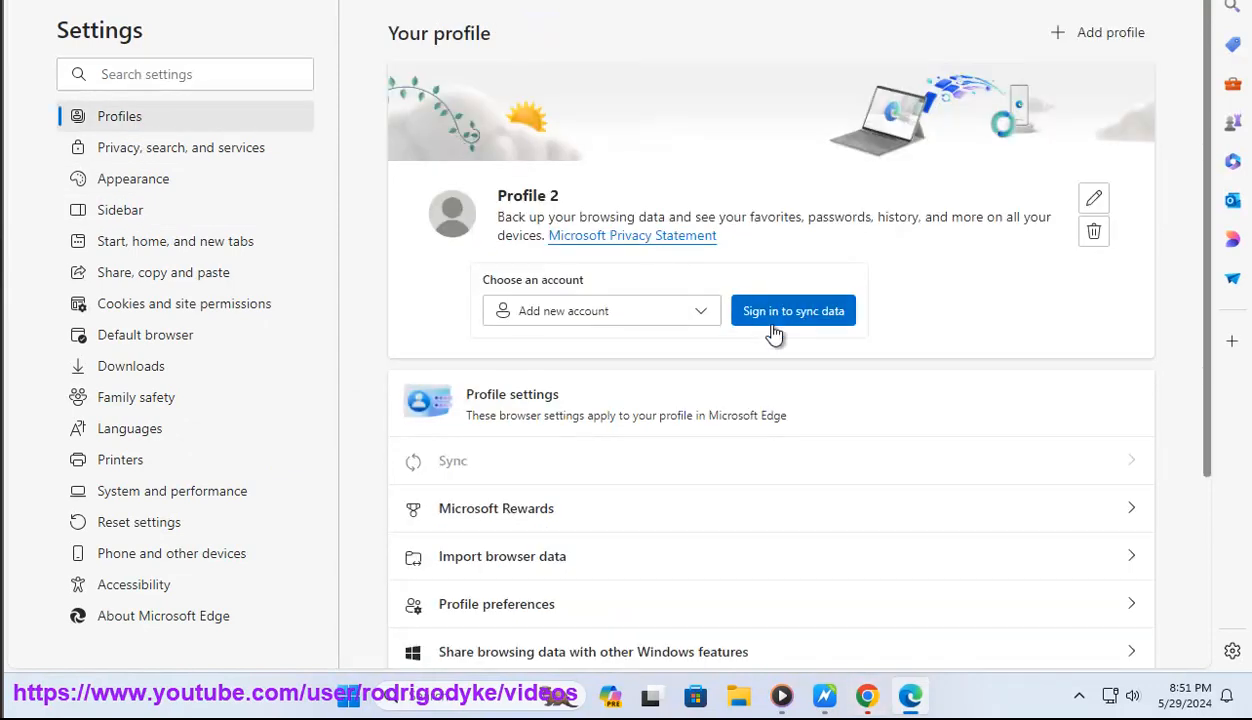
{"action": "mouse_move", "coordinate": [872, 378]}
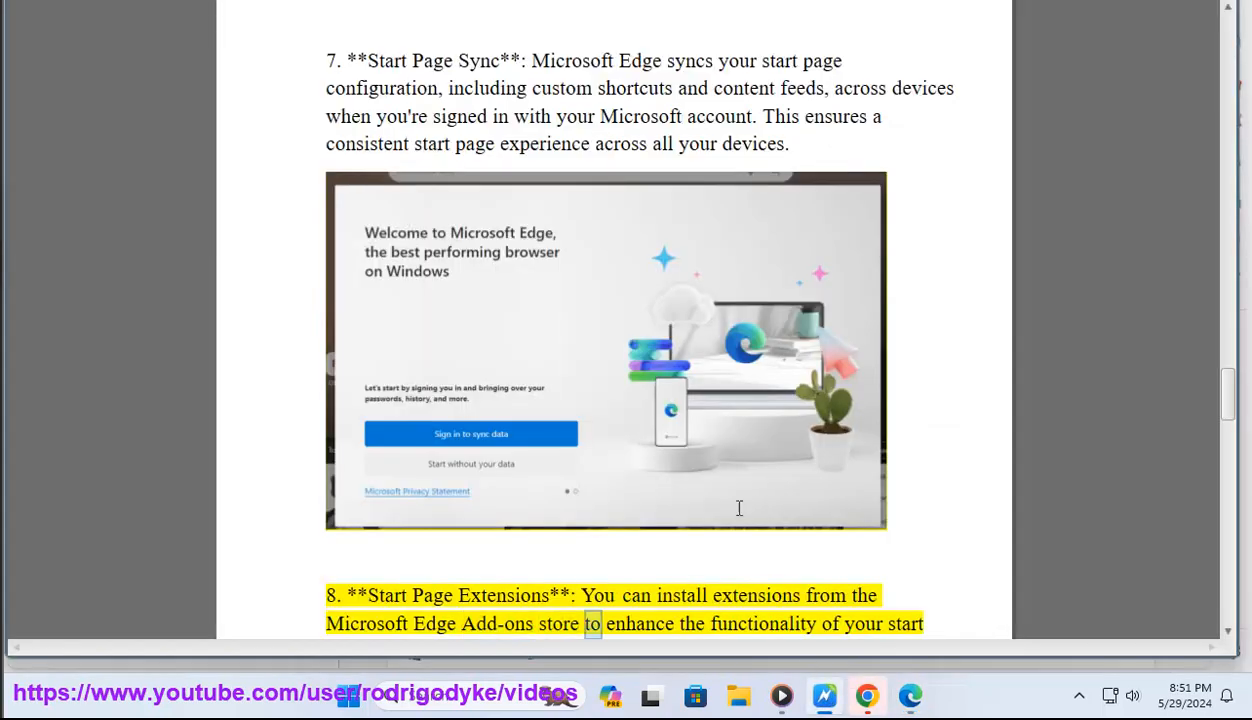
{"action": "scroll", "scroll_direction": "down", "scroll_amount": 3}
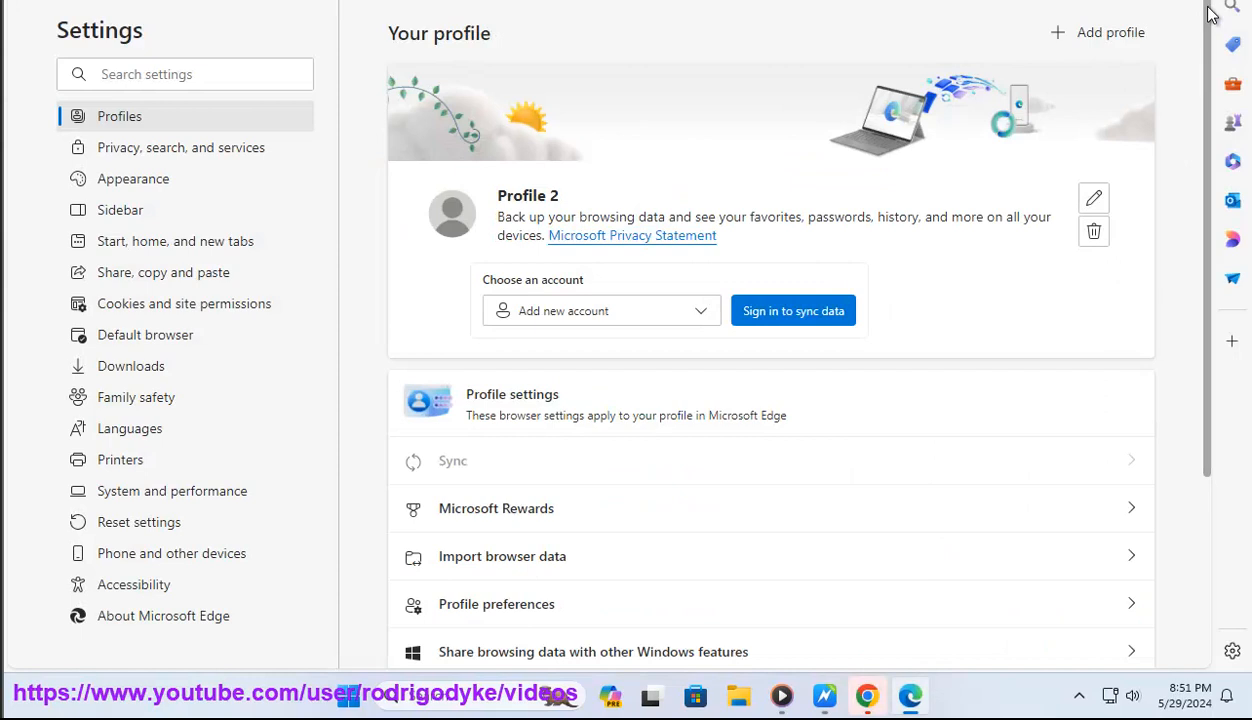
{"action": "mouse_move", "coordinate": [144, 470]}
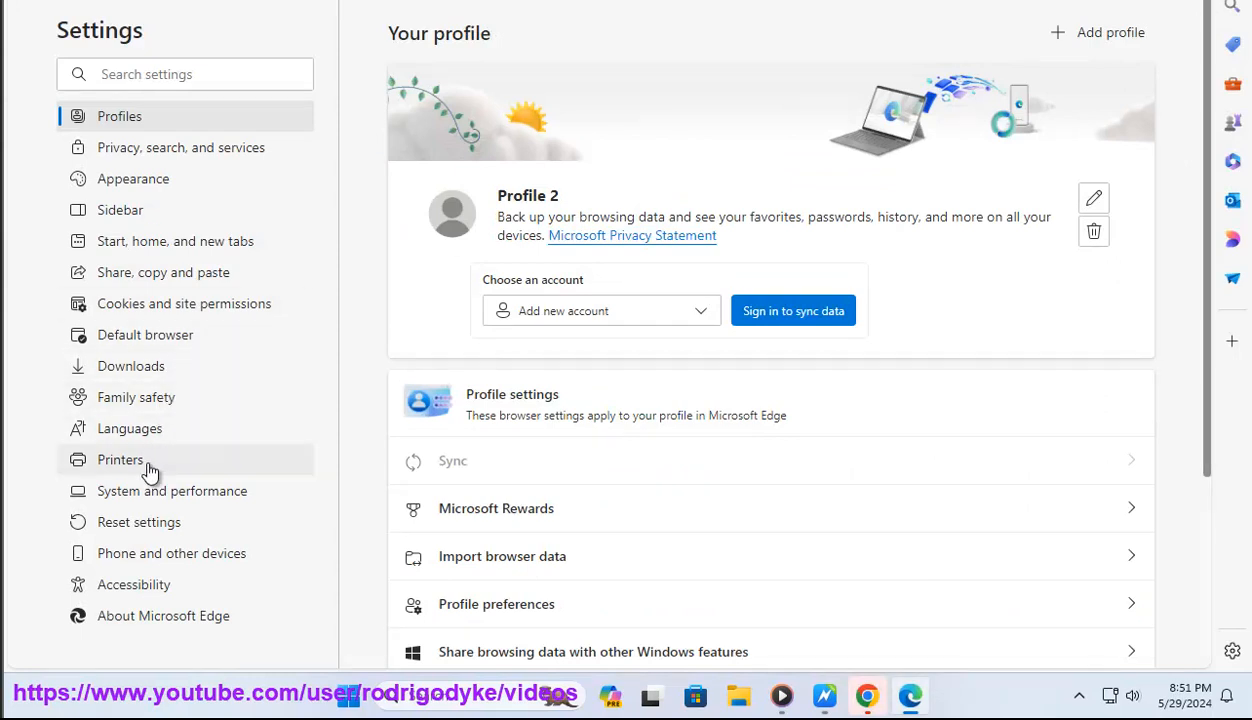
{"action": "mouse_move", "coordinate": [236, 160]}
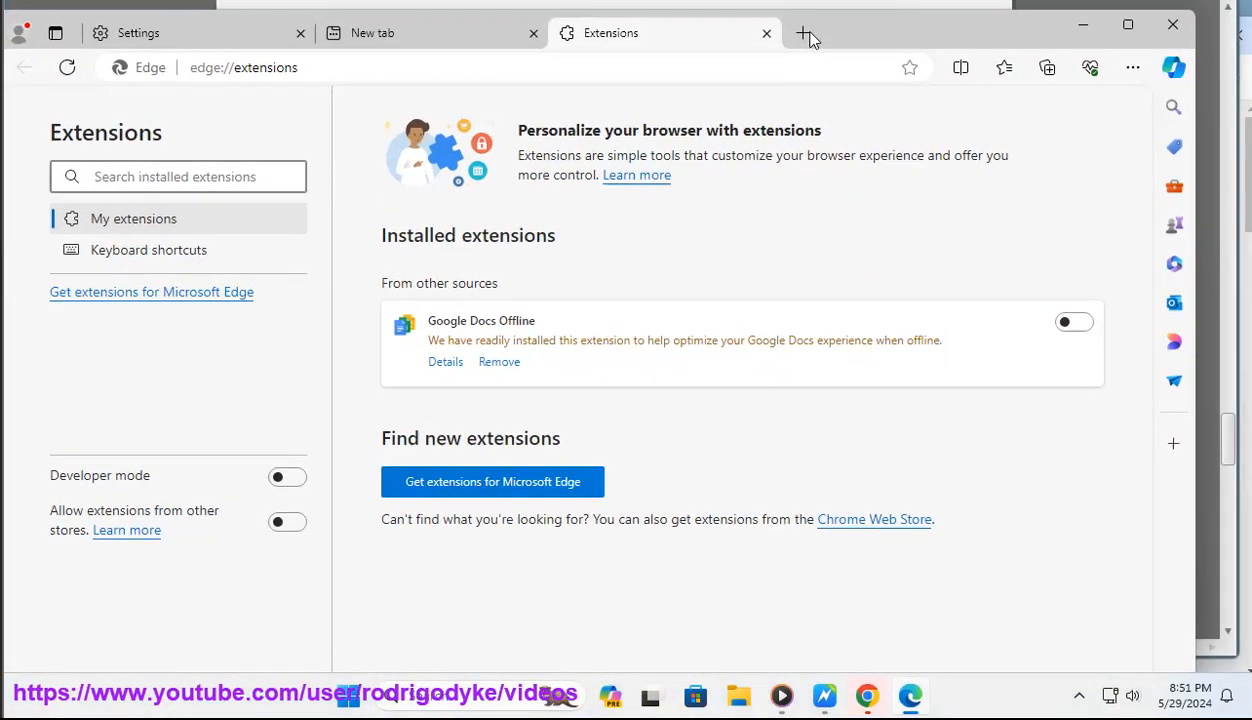
Toggle Google Docs Offline on then off, and load the edge://flags experimental page.
{"action": "left_click", "coordinate": [1072, 320]}
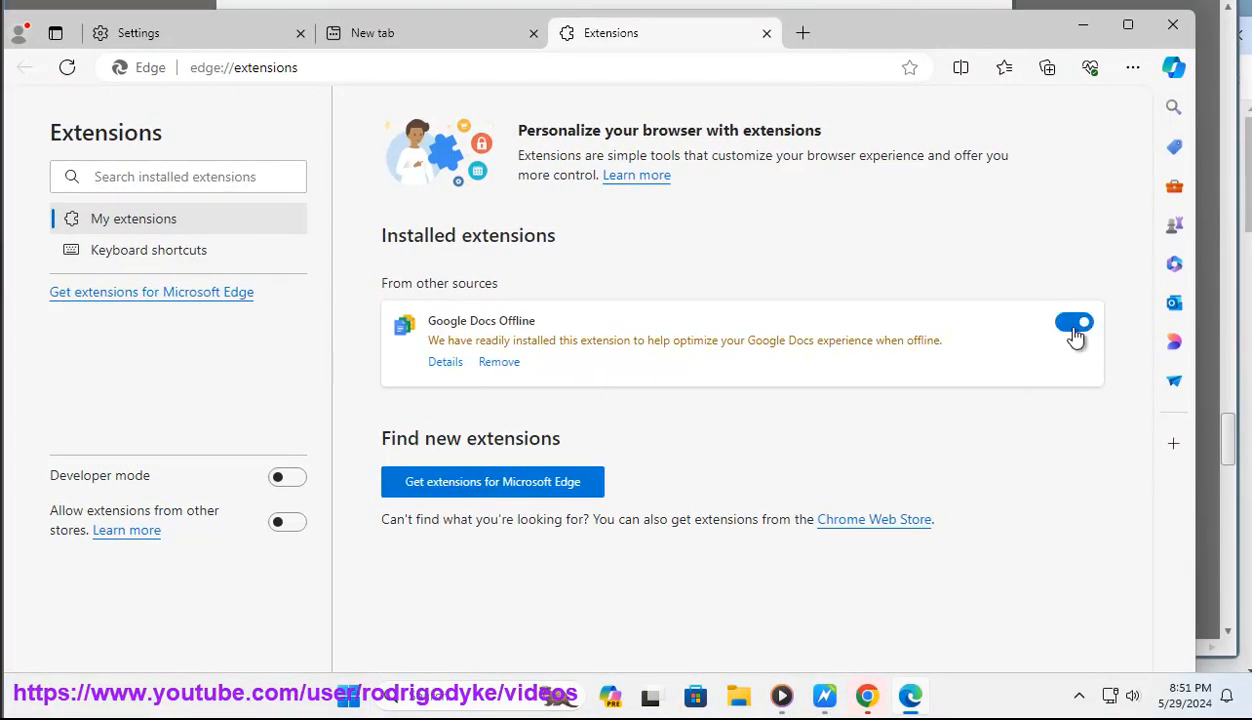
{"action": "left_click", "coordinate": [1074, 322]}
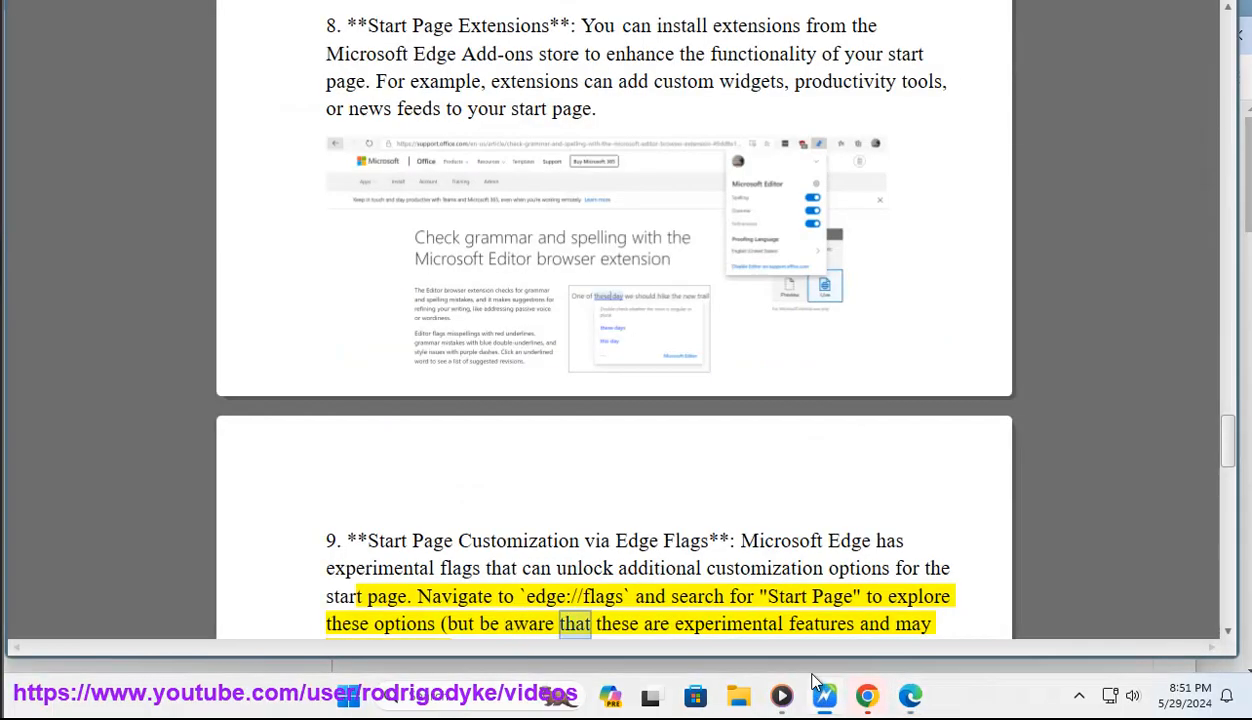
{"action": "scroll", "scroll_direction": "down", "scroll_amount": 3}
{"action": "type", "text": "edge://FLA"}
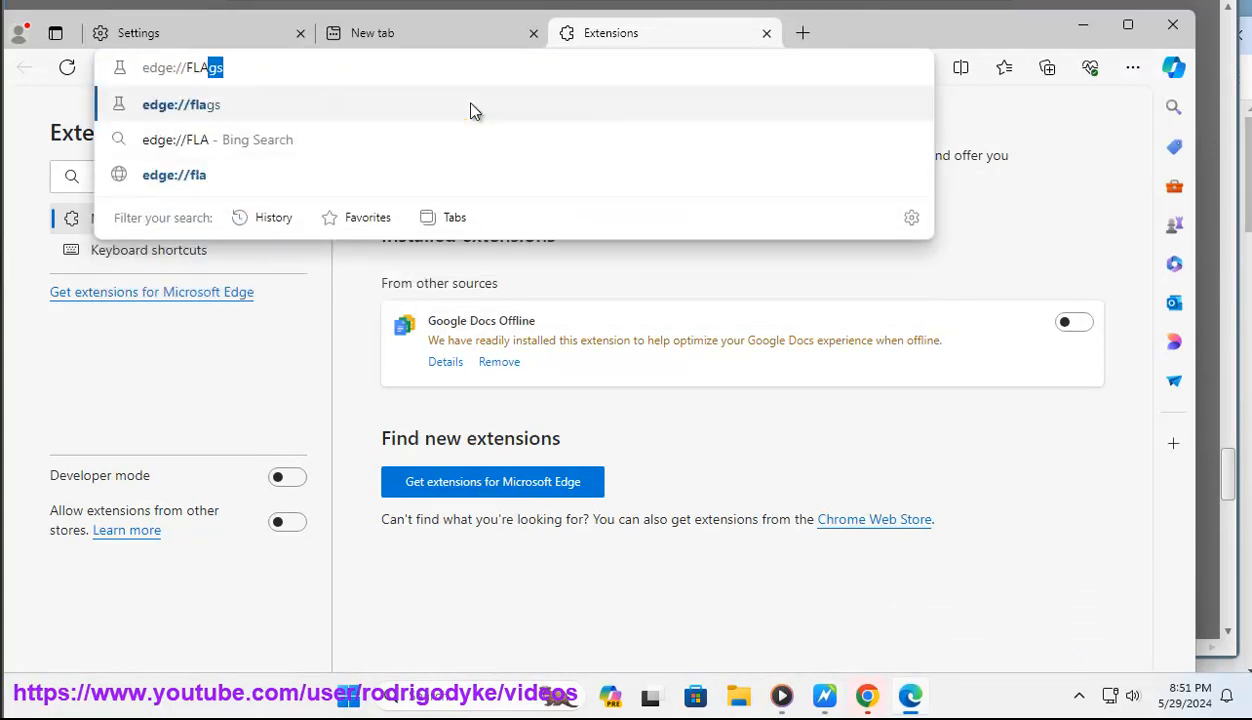
{"action": "key", "text": "Enter"}
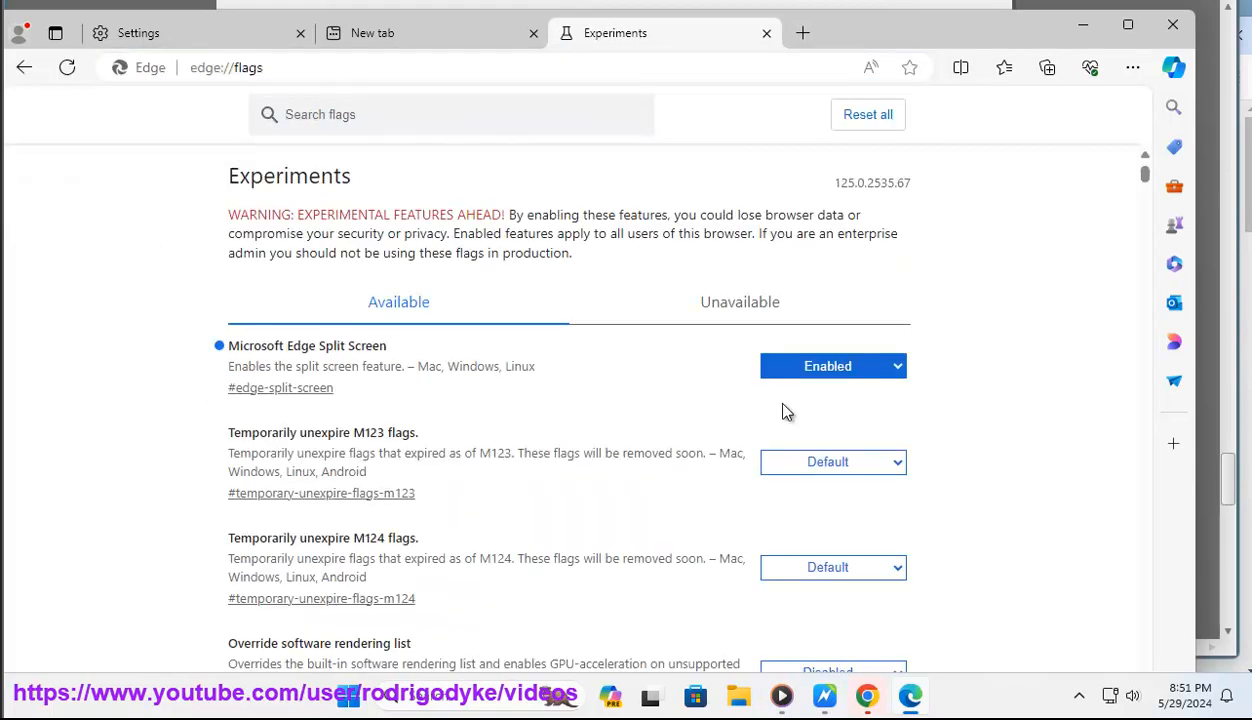
{"action": "mouse_move", "coordinate": [888, 690]}
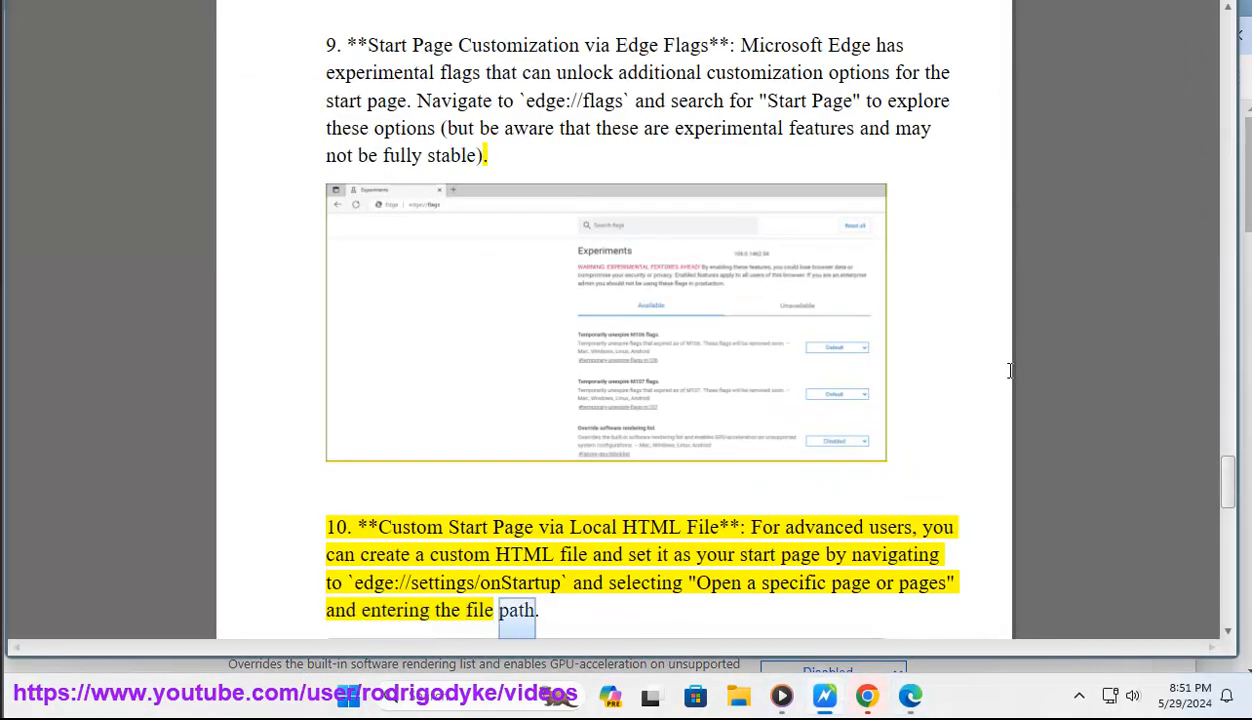
Move the tips document through tip 10 on a local HTML start page to the closing summary.
{"action": "scroll", "scroll_direction": "down", "scroll_amount": 3}
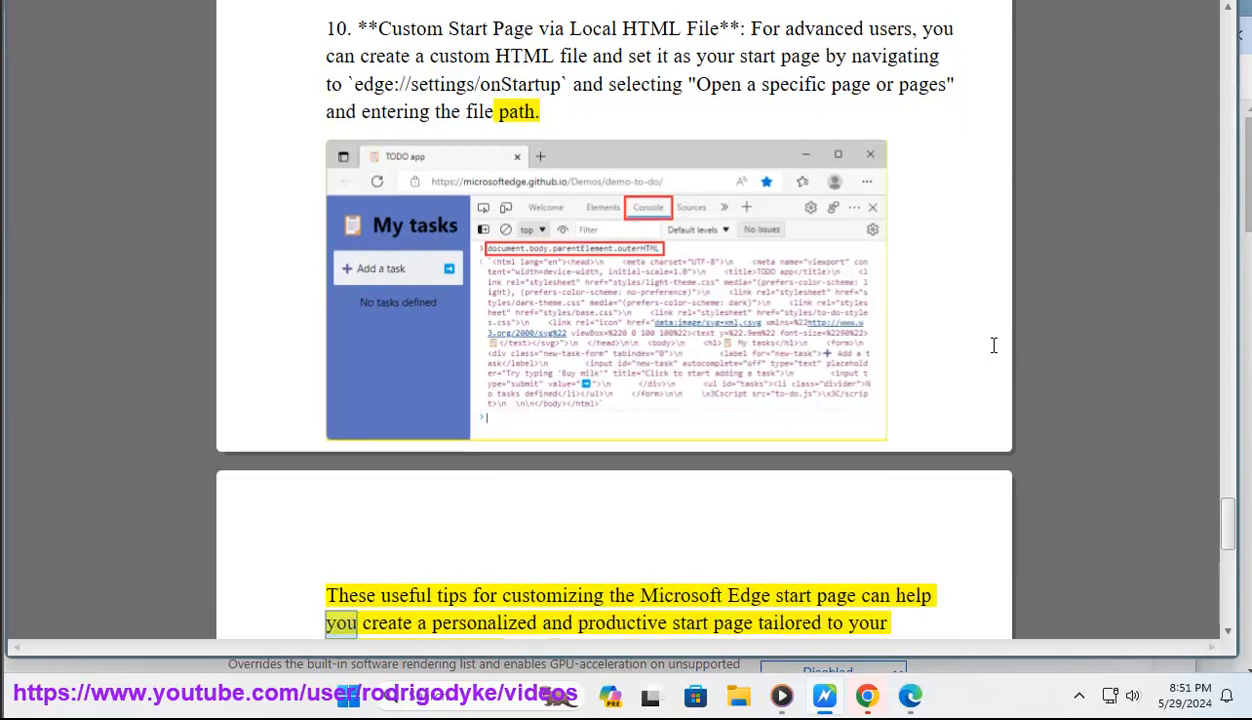
{"action": "double_click", "coordinate": [734, 624]}
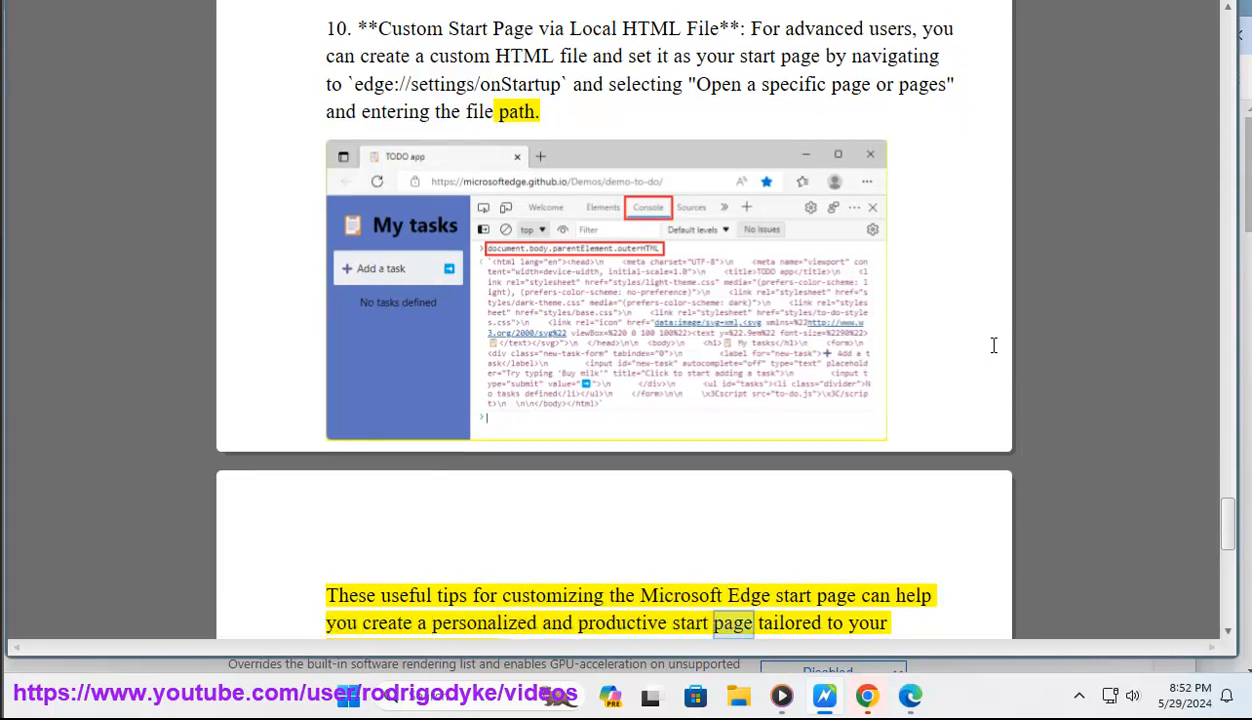
{"action": "scroll", "scroll_direction": "down", "scroll_amount": 3}
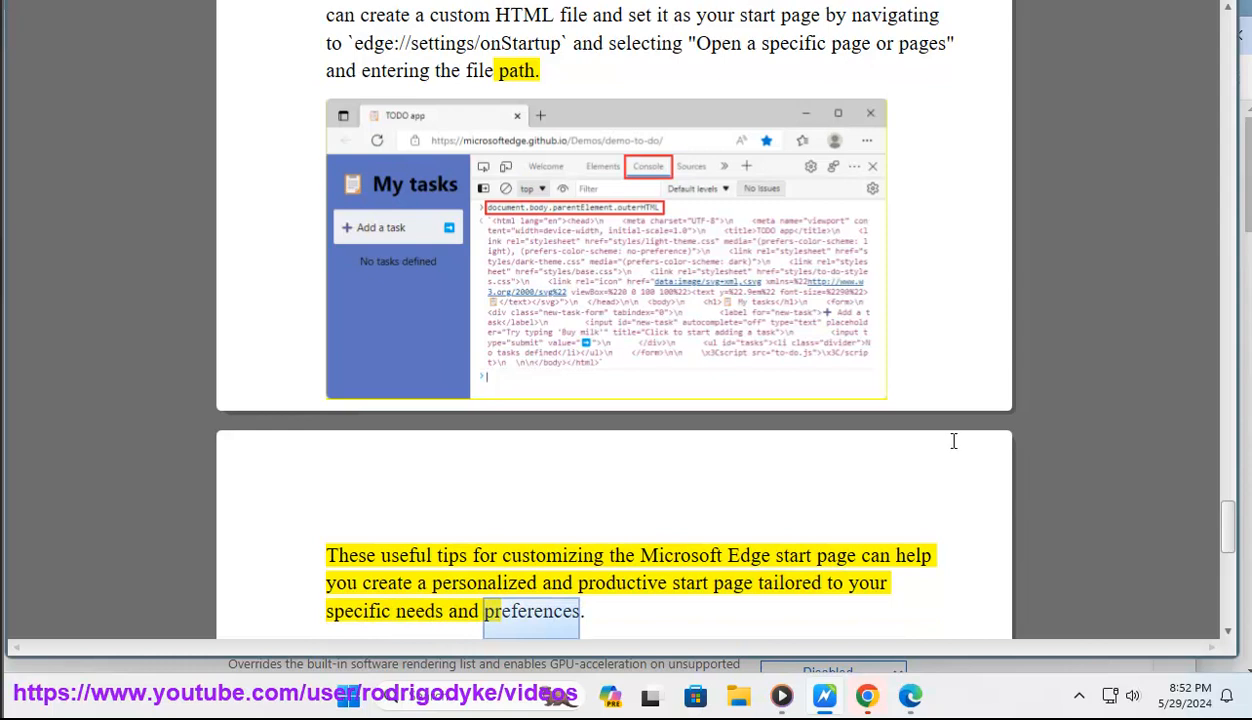